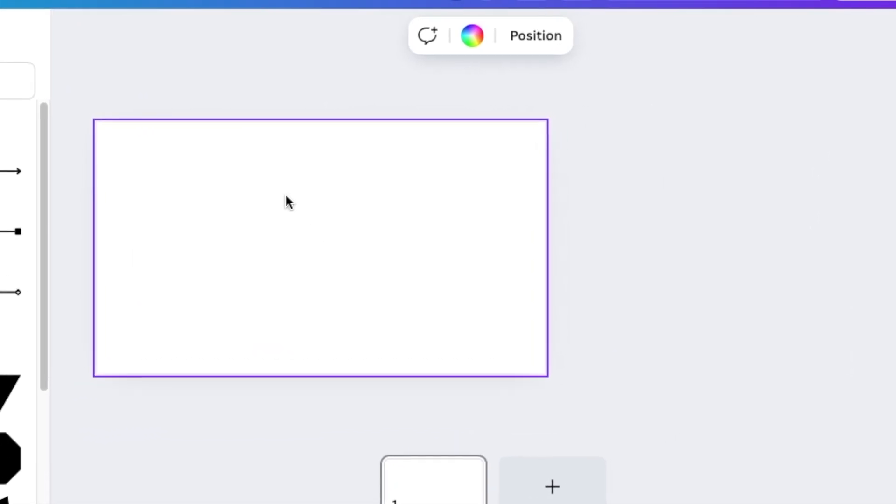
Add a square to the page and fill it with the blue gradient
{"action": "left_click", "coordinate": [30, 97]}
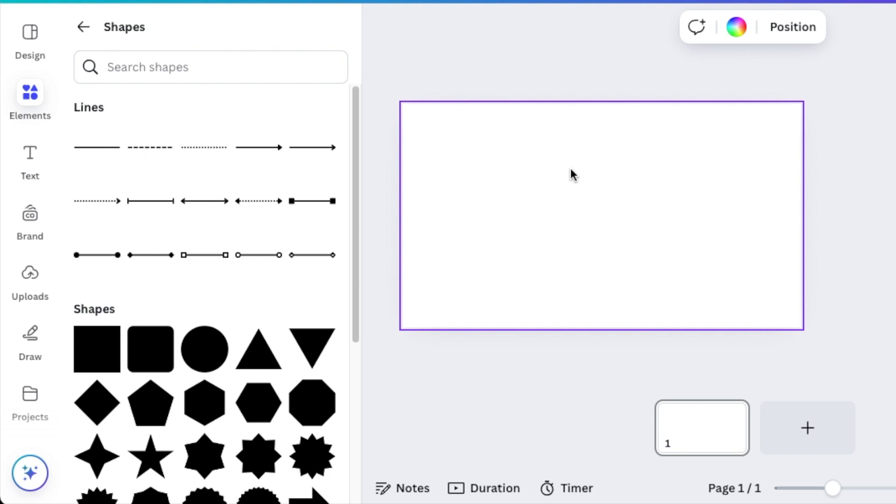
{"action": "mouse_move", "coordinate": [564, 199]}
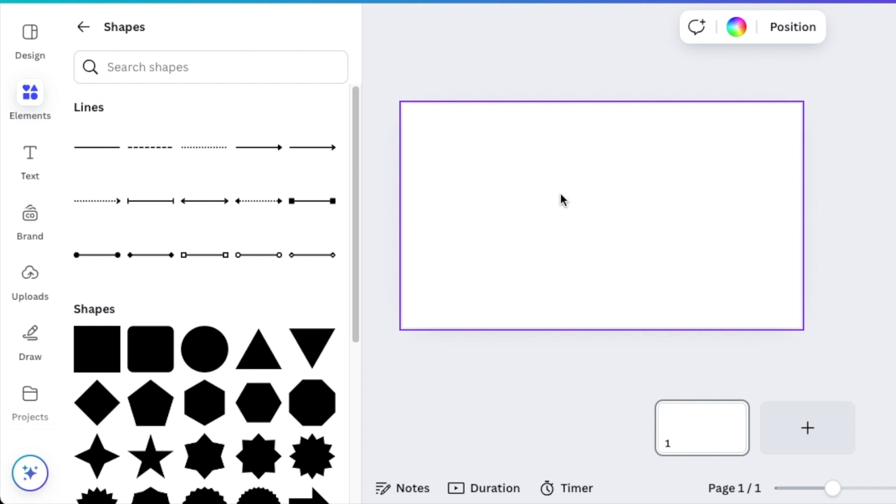
{"action": "left_click", "coordinate": [96, 349]}
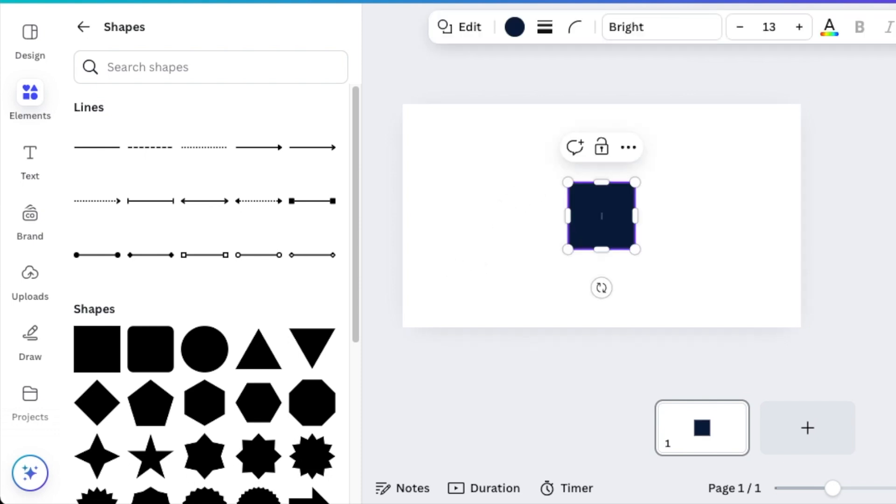
{"action": "left_click", "coordinate": [30, 100]}
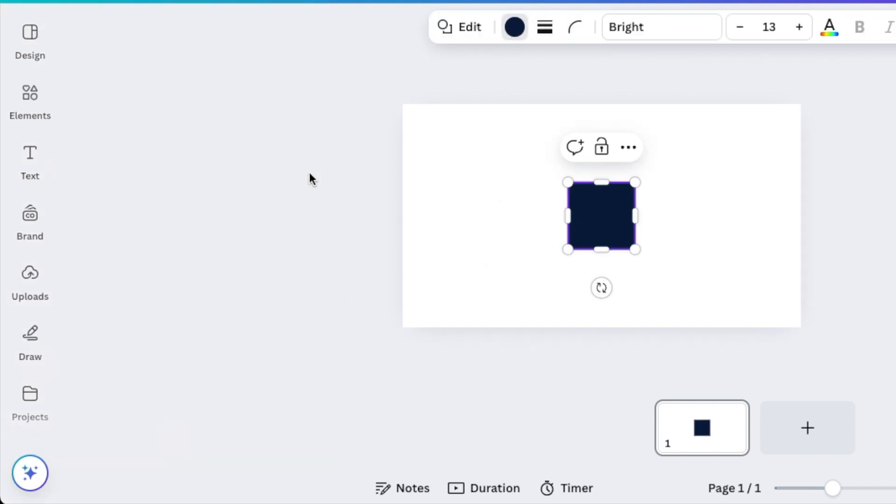
{"action": "left_click", "coordinate": [513, 26]}
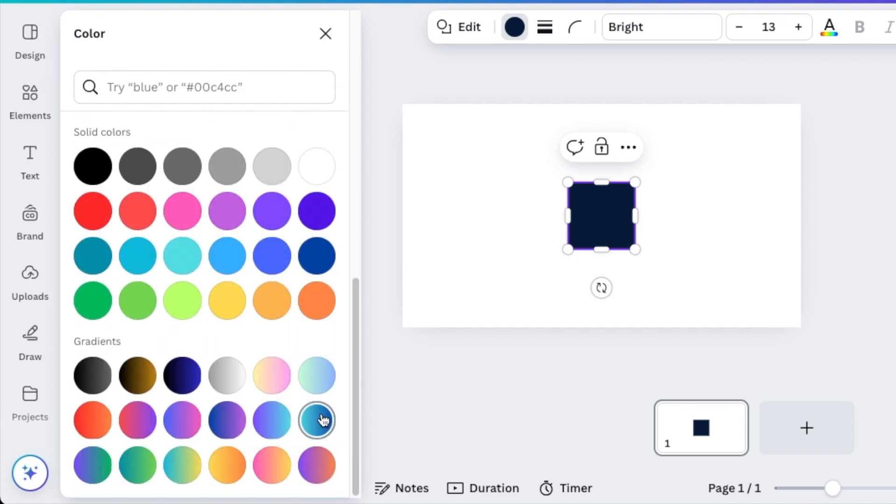
{"action": "left_click", "coordinate": [316, 421]}
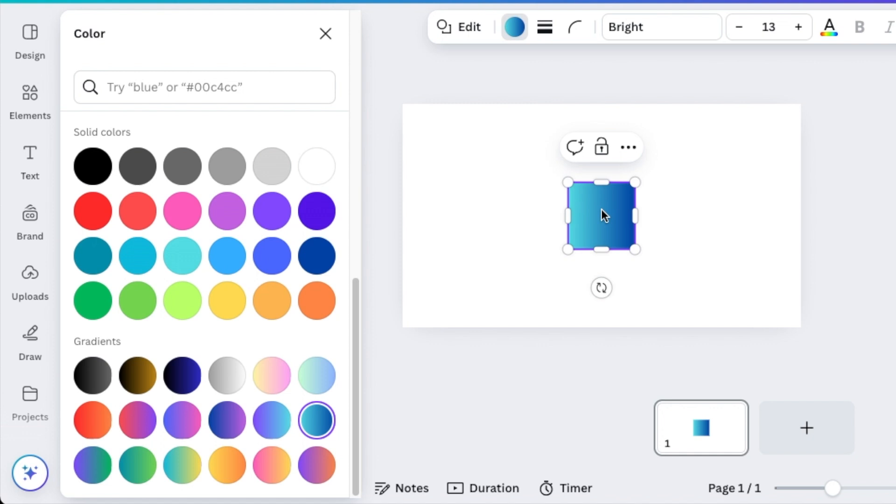
Stretch the gradient square into a taller rectangle and move it right of center
{"action": "left_click_drag", "start_coordinate": [602, 216], "coordinate": [654, 205]}
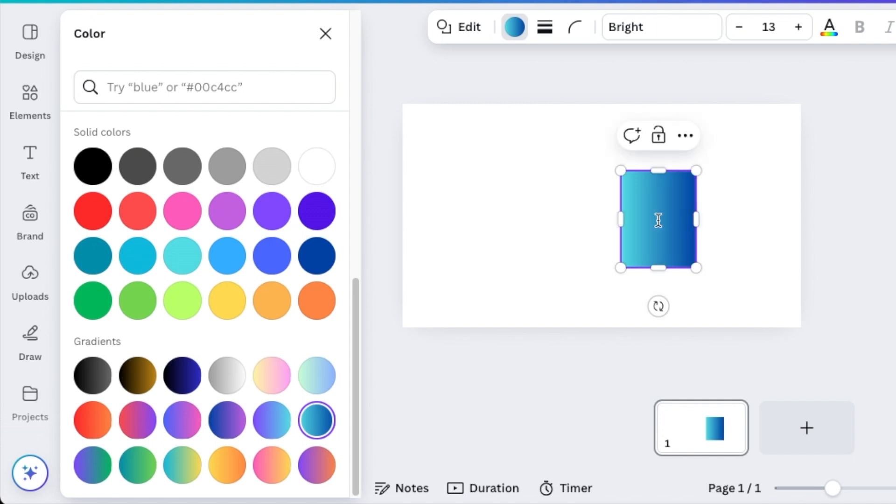
{"action": "left_click_drag", "start_coordinate": [658, 221], "coordinate": [669, 242]}
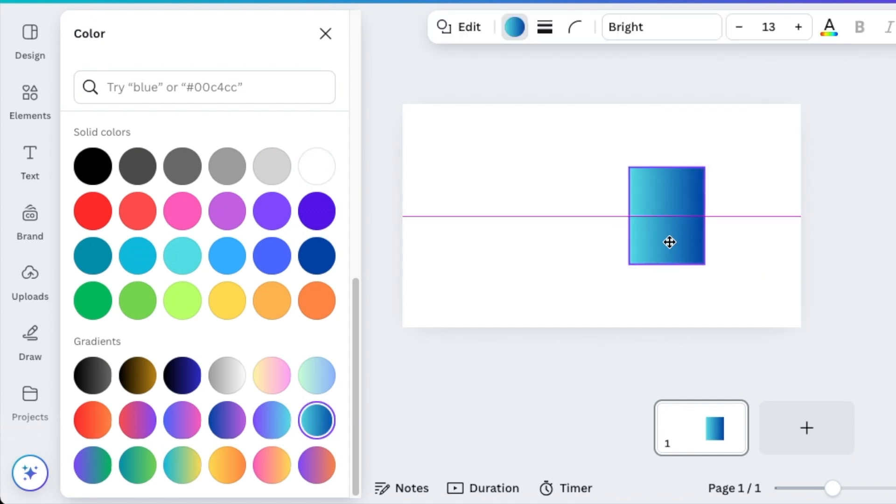
{"action": "left_click_drag", "start_coordinate": [666, 242], "coordinate": [685, 241]}
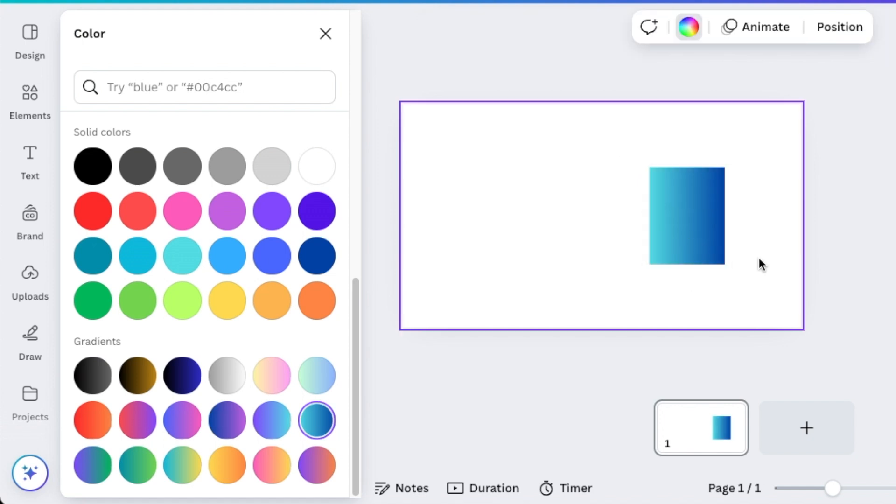
Set a white page background and place a white box over the rectangle's top middle
{"action": "left_click", "coordinate": [316, 166]}
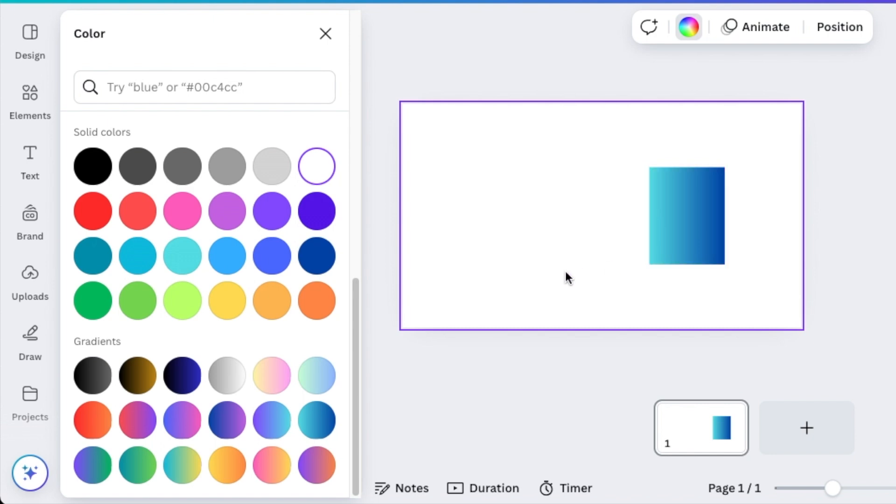
{"action": "left_click", "coordinate": [686, 216]}
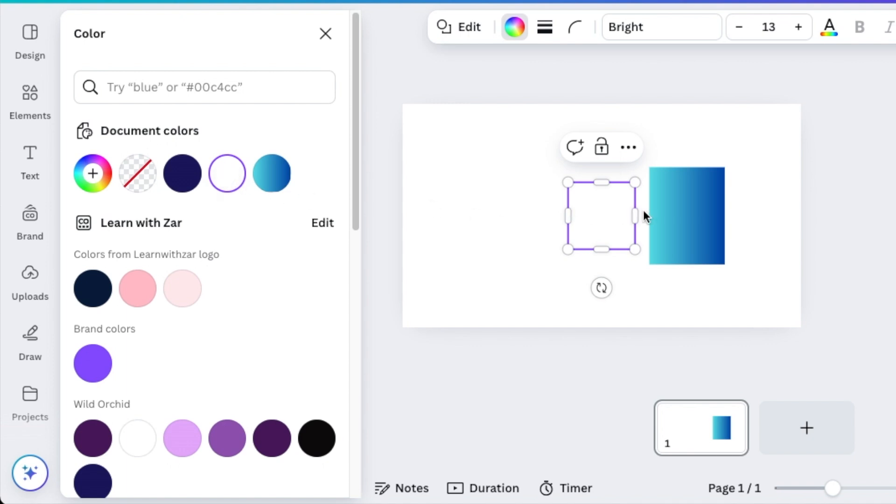
{"action": "left_click_drag", "start_coordinate": [632, 216], "coordinate": [582, 216]}
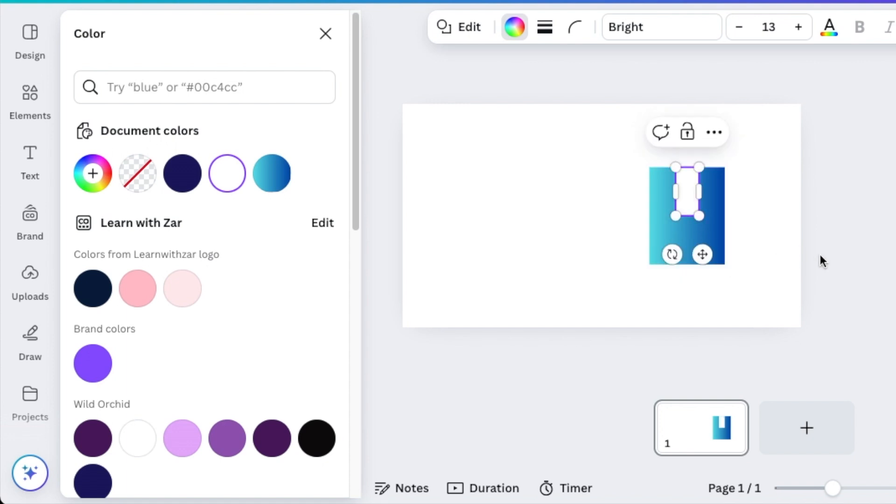
{"action": "left_click", "coordinate": [30, 100]}
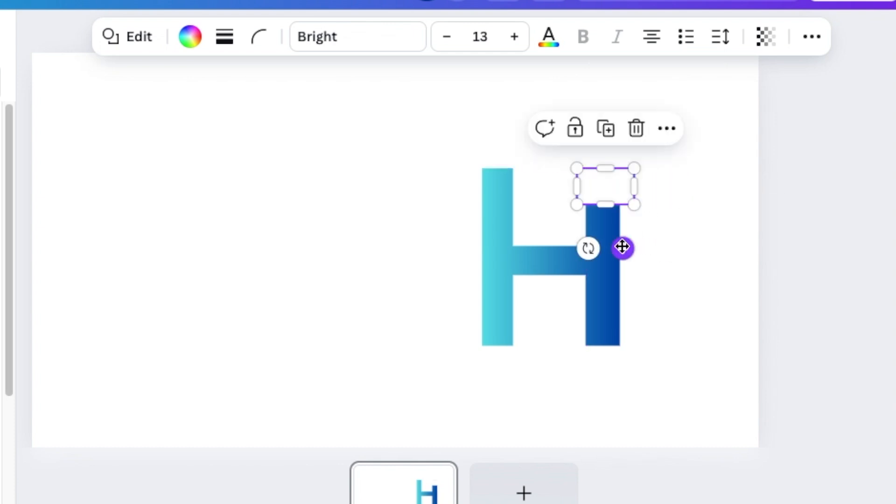
{"action": "mouse_move", "coordinate": [601, 167]}
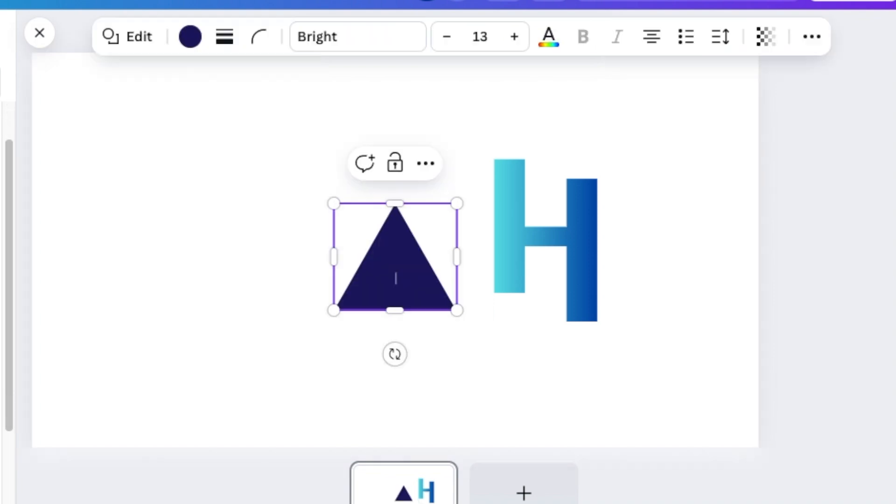
{"action": "mouse_move", "coordinate": [458, 256]}
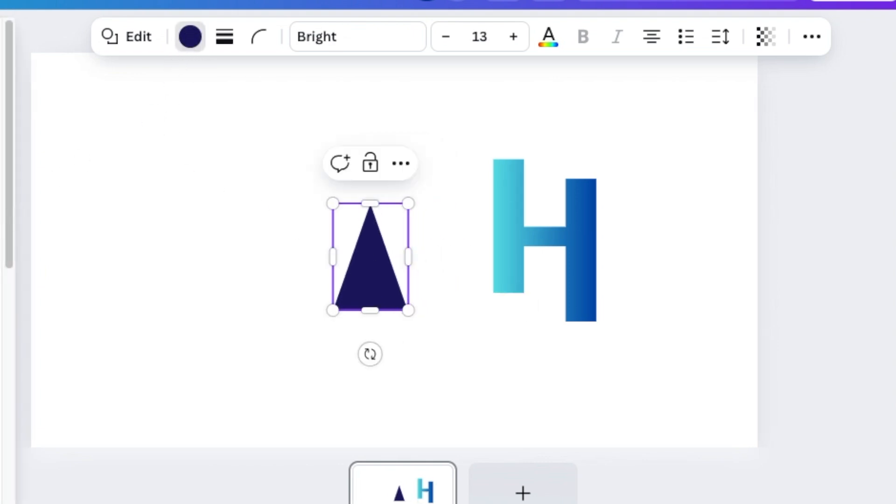
Narrow the gradient triangle, set it beside the H, and slightly round its corners
{"action": "left_click_drag", "start_coordinate": [370, 310], "coordinate": [370, 332]}
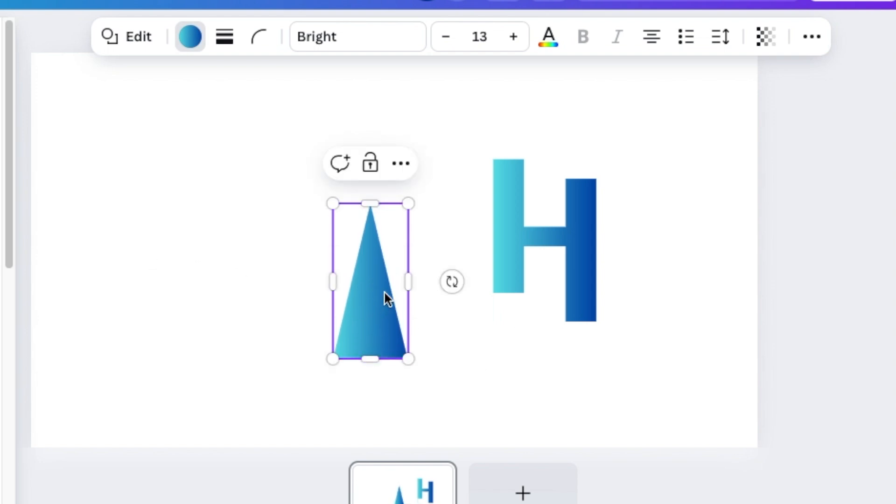
{"action": "left_click_drag", "start_coordinate": [383, 297], "coordinate": [441, 246]}
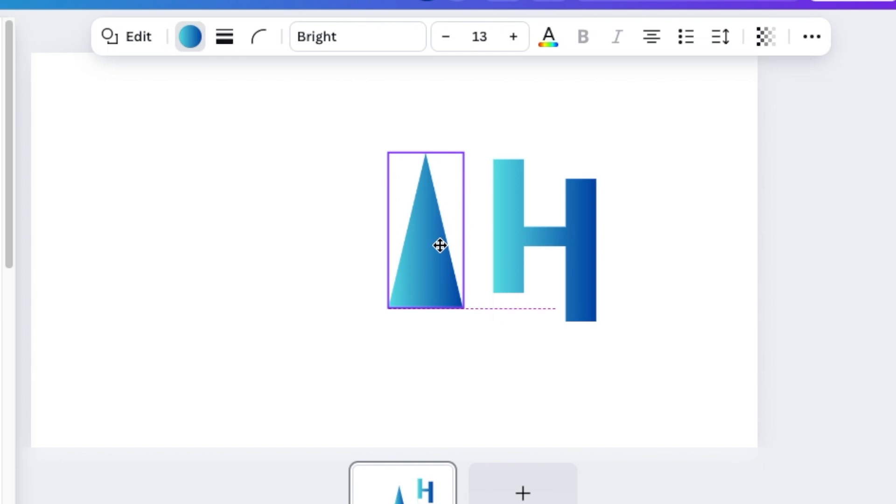
{"action": "left_click_drag", "start_coordinate": [426, 307], "coordinate": [426, 295]}
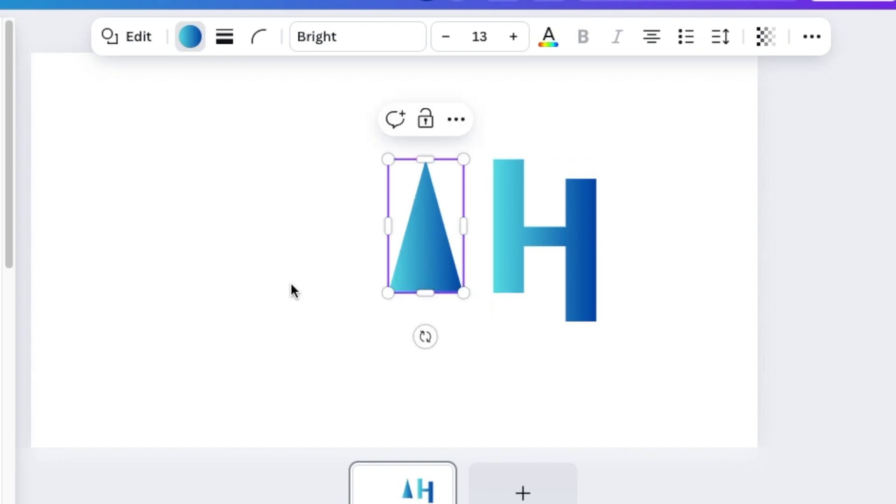
{"action": "left_click", "coordinate": [258, 36]}
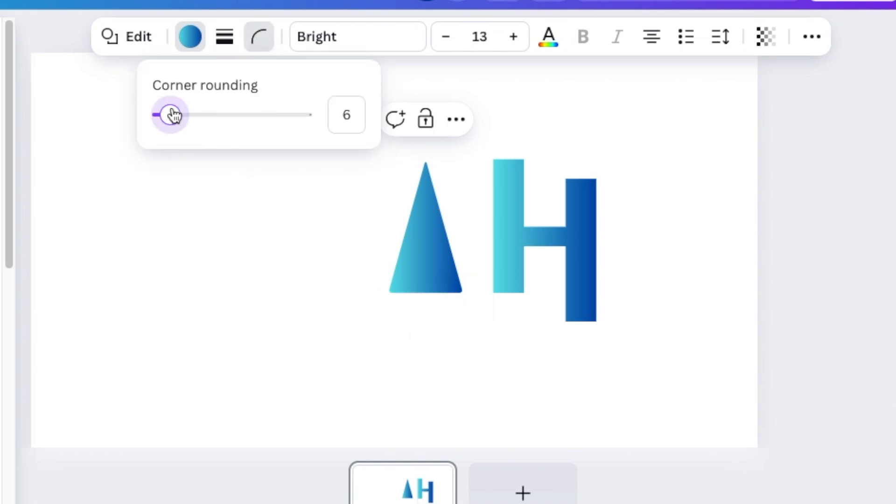
{"action": "left_click_drag", "start_coordinate": [168, 114], "coordinate": [176, 114]}
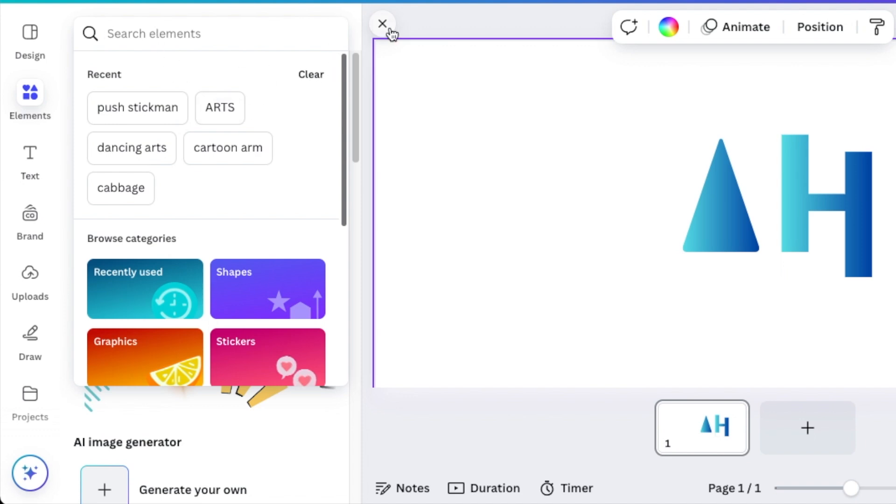
Rotate the outlined square over the triangle and flip it horizontally to shape the cuts
{"action": "left_click", "coordinate": [382, 24]}
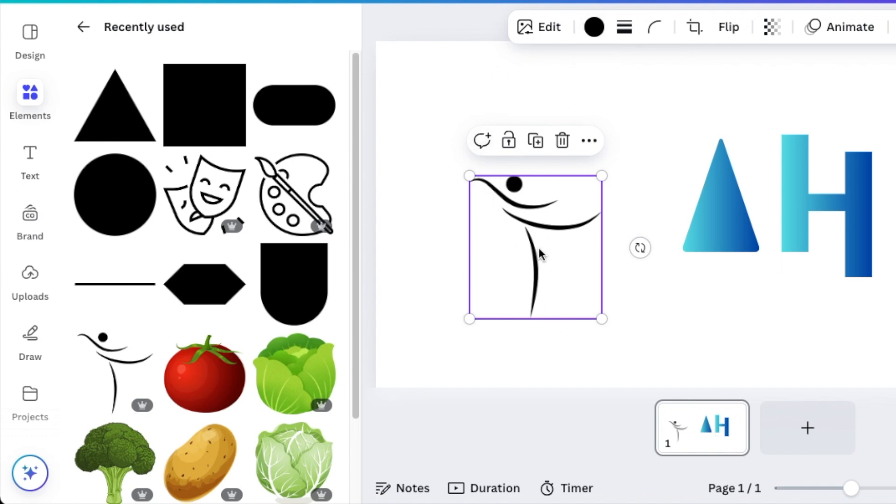
{"action": "mouse_move", "coordinate": [573, 244]}
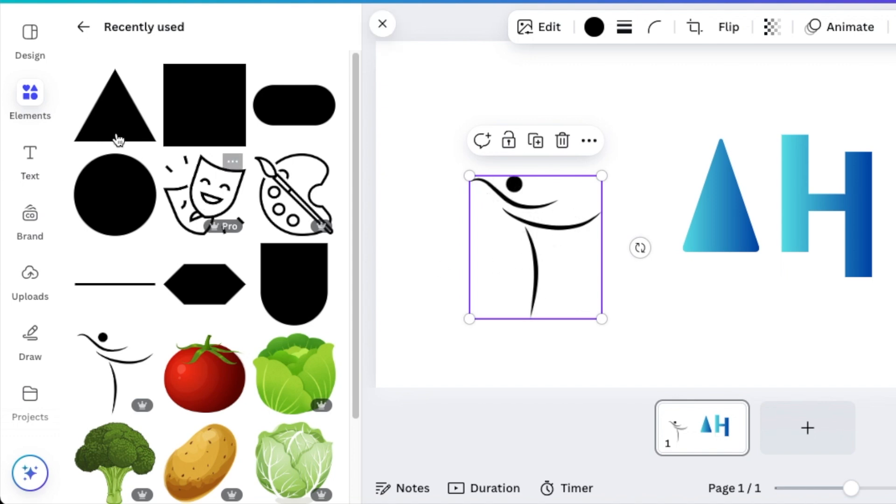
{"action": "mouse_move", "coordinate": [510, 214]}
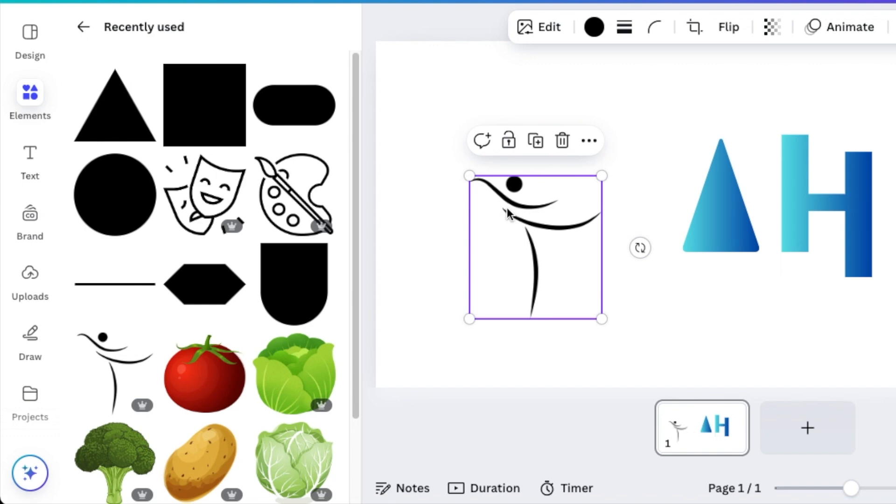
{"action": "mouse_move", "coordinate": [541, 289]}
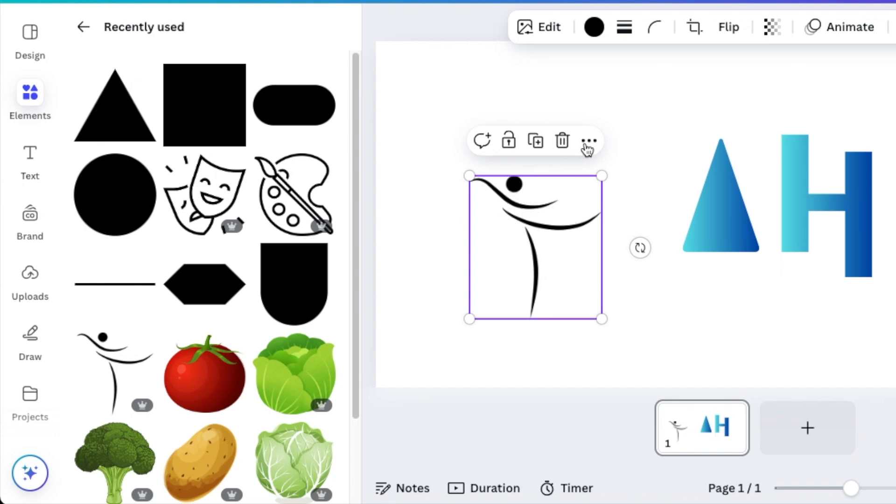
{"action": "left_click", "coordinate": [593, 27]}
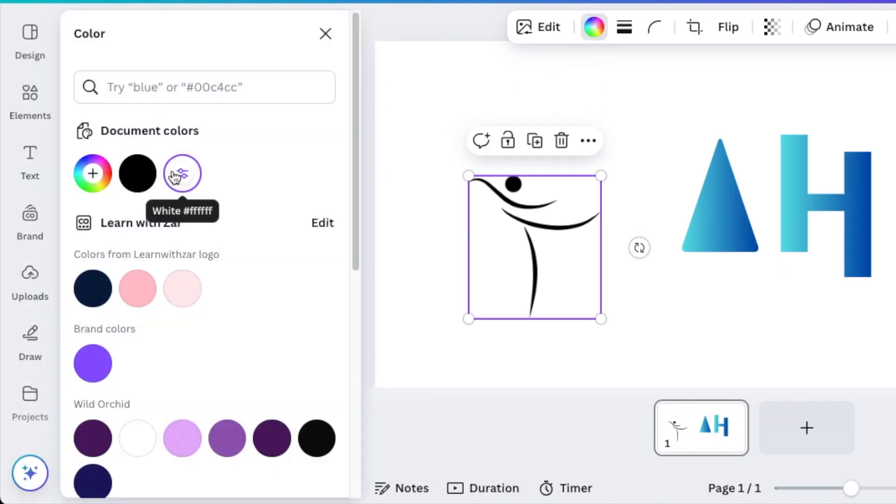
{"action": "left_click", "coordinate": [181, 173]}
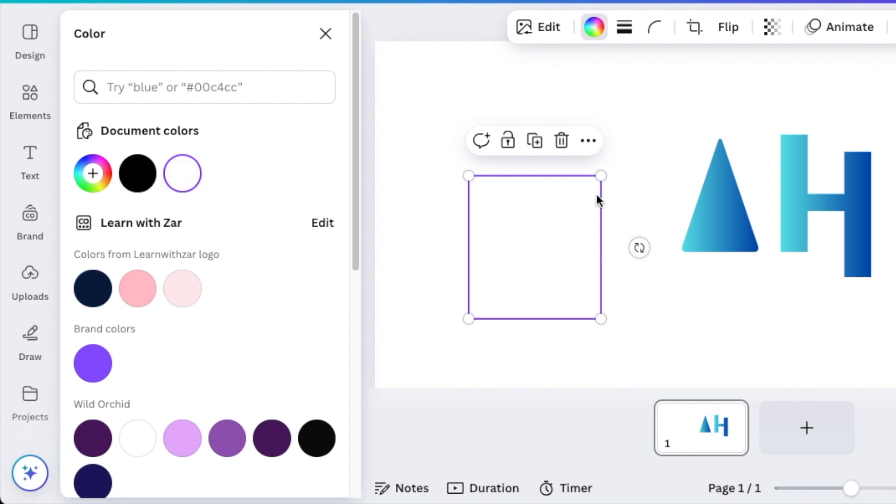
{"action": "left_click_drag", "start_coordinate": [639, 247], "coordinate": [639, 335]}
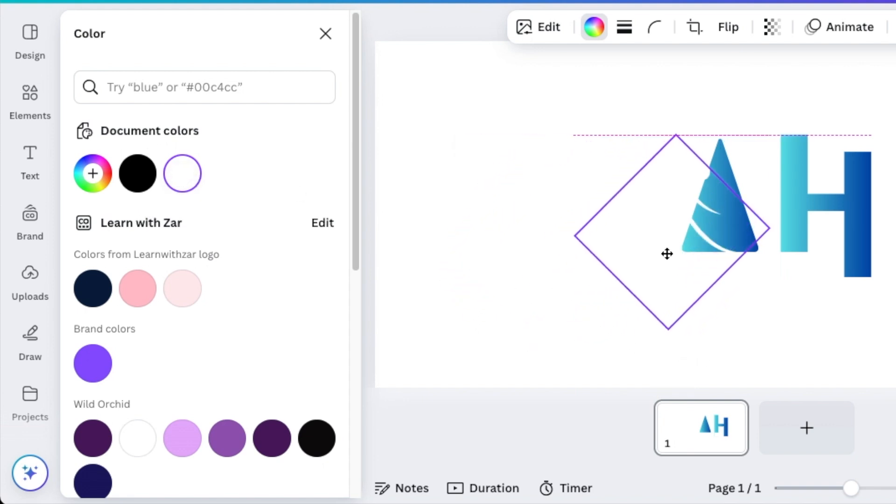
{"action": "left_click", "coordinate": [728, 27]}
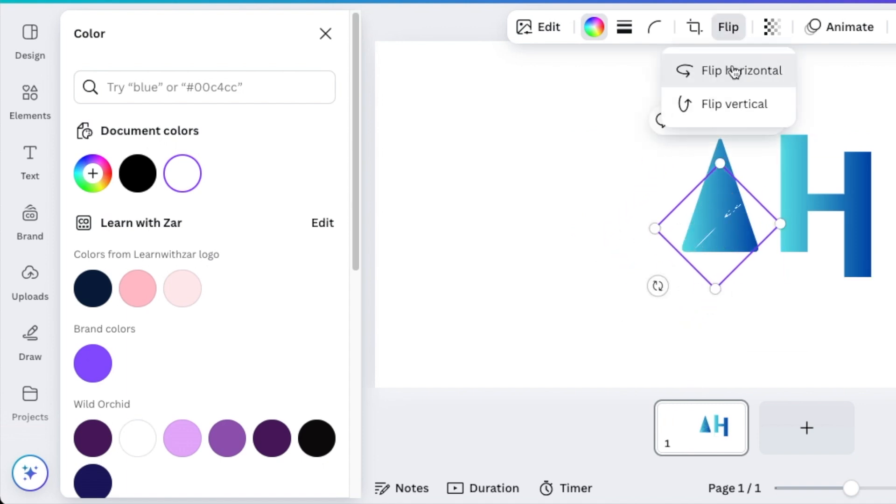
{"action": "left_click", "coordinate": [743, 70]}
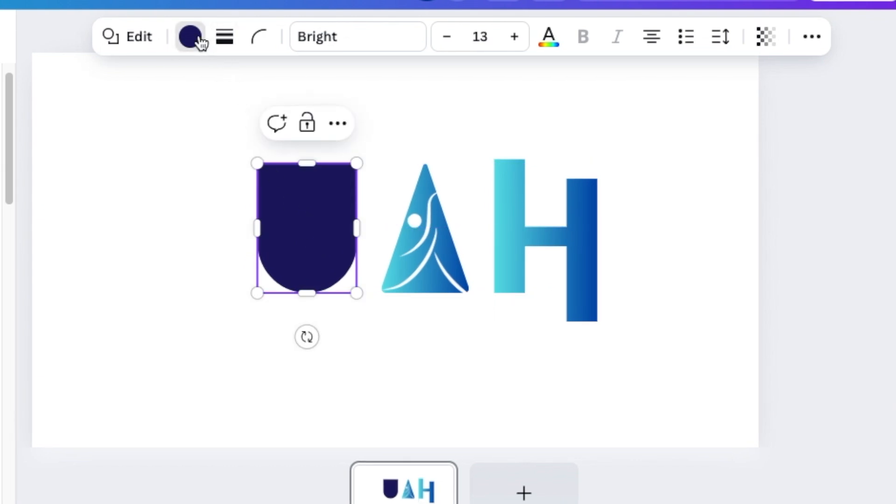
Give the U shape the blue gradient, duplicate it, and place the block against the H
{"action": "left_click", "coordinate": [189, 36]}
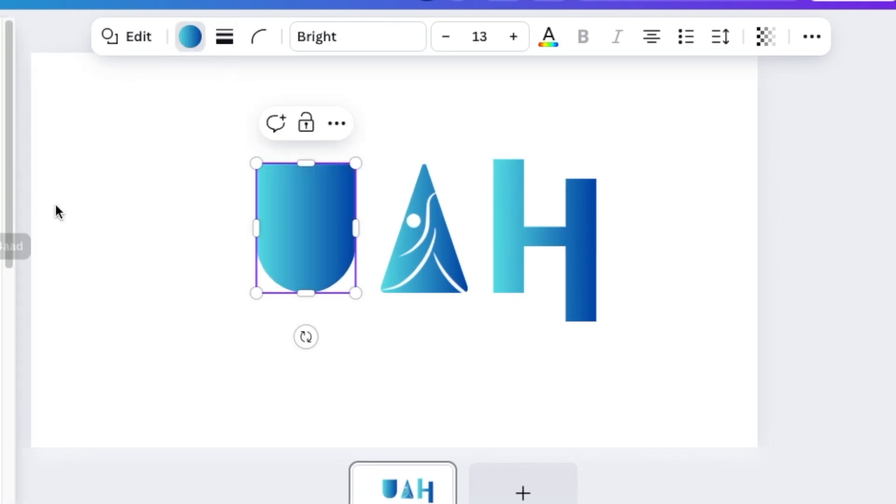
{"action": "left_click", "coordinate": [190, 35]}
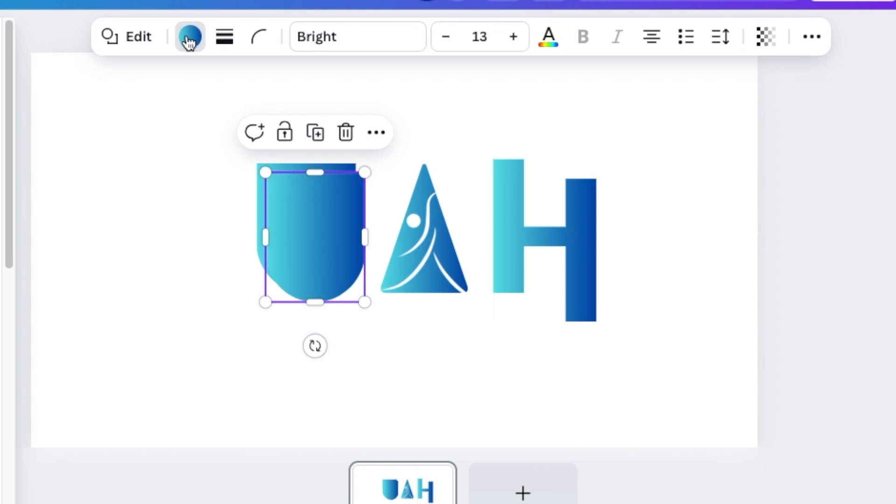
{"action": "left_click", "coordinate": [190, 36]}
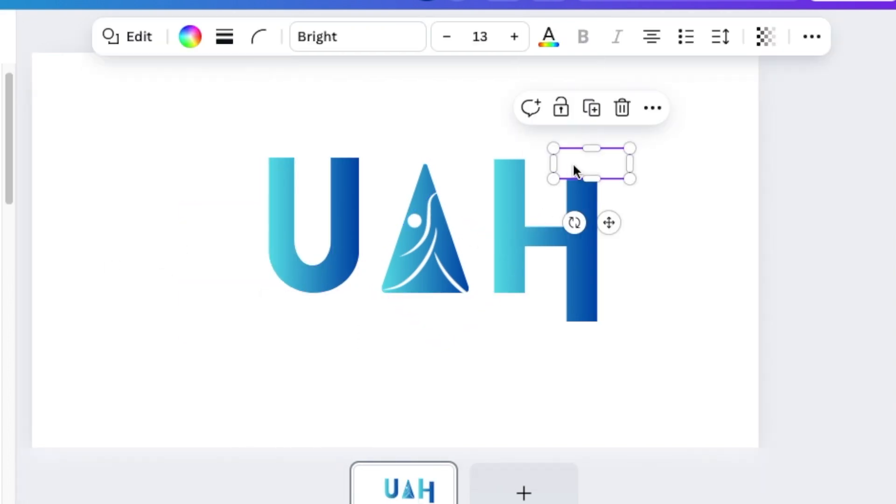
{"action": "left_click_drag", "start_coordinate": [591, 165], "coordinate": [557, 132]}
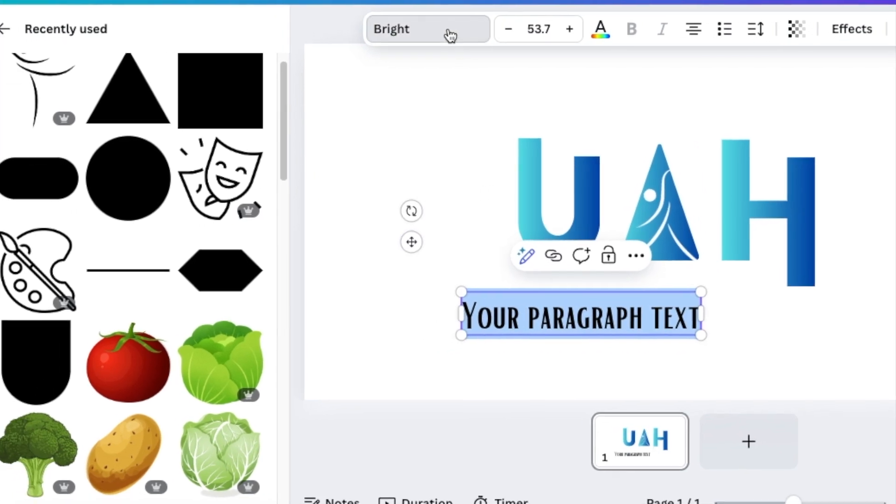
Type HENNA ARTS in the Arturo font with dark turquoise colour
{"action": "left_click", "coordinate": [428, 29]}
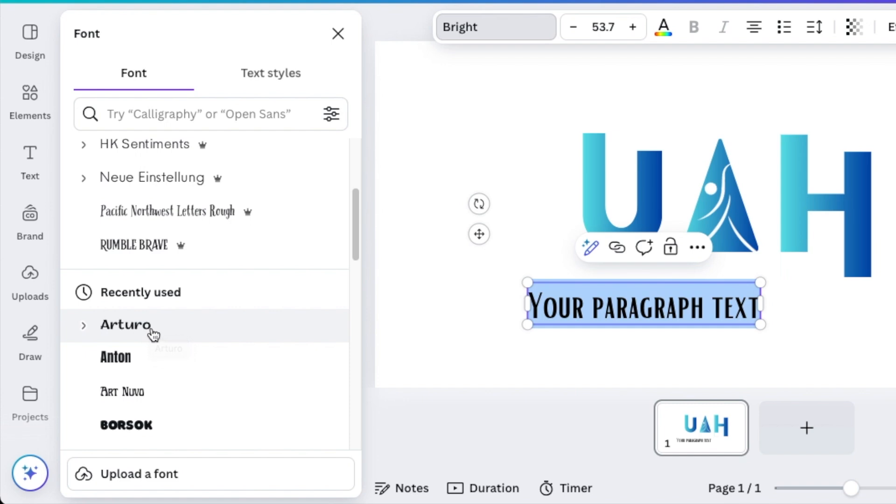
{"action": "mouse_move", "coordinate": [143, 332]}
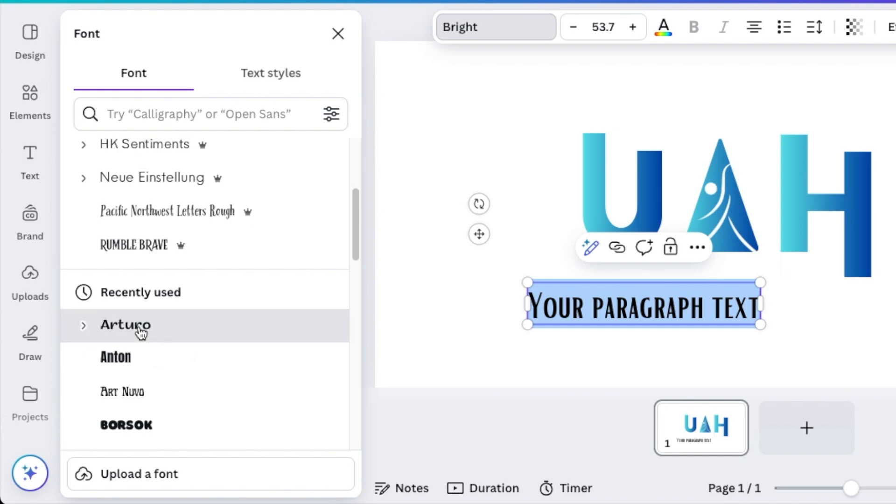
{"action": "left_click", "coordinate": [125, 325]}
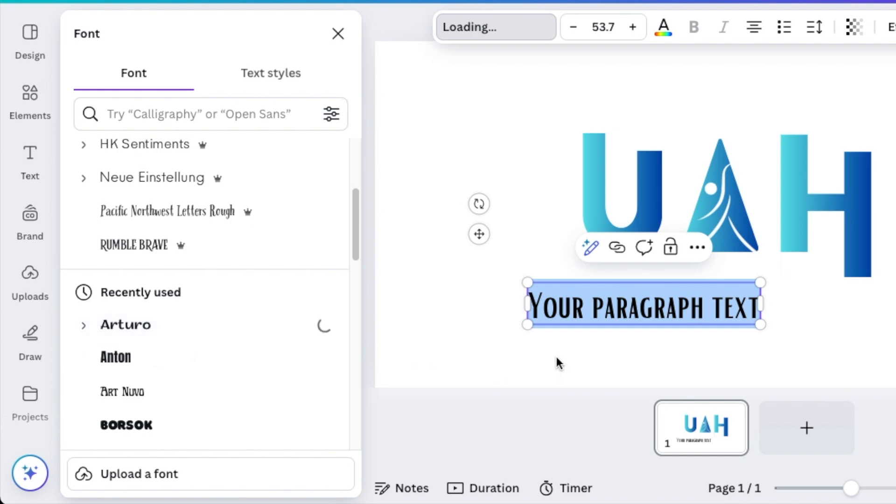
{"action": "left_click", "coordinate": [125, 325]}
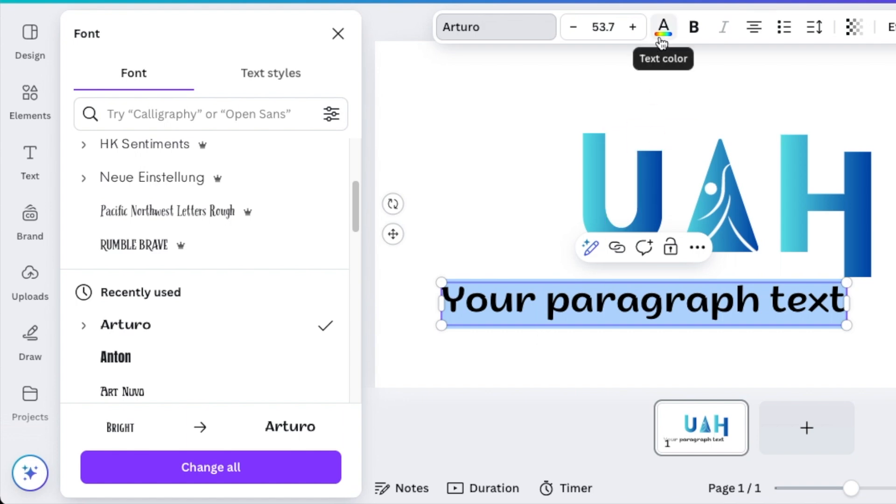
{"action": "left_click", "coordinate": [662, 27]}
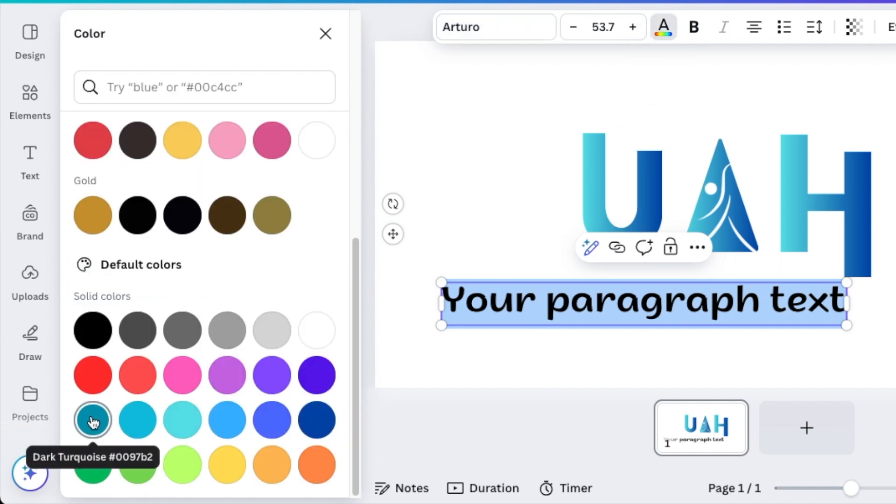
{"action": "left_click", "coordinate": [93, 420]}
{"action": "type", "text": "H"}
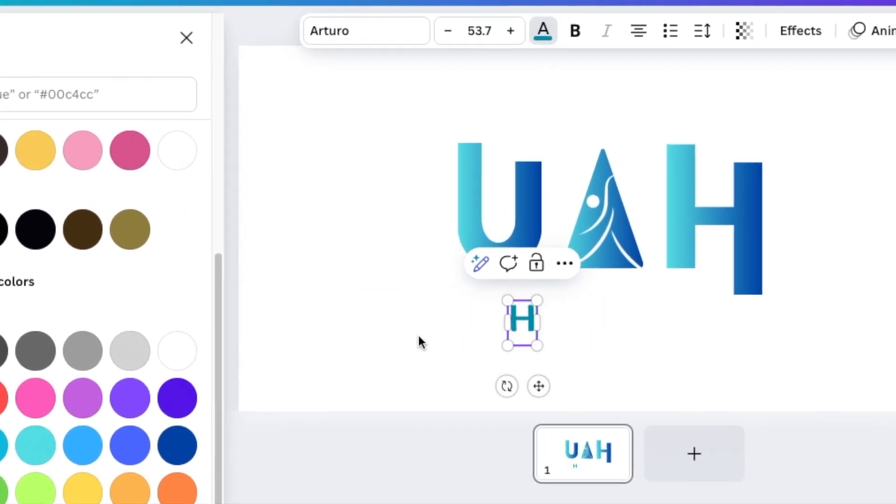
{"action": "type", "text": "ENNA ART"}
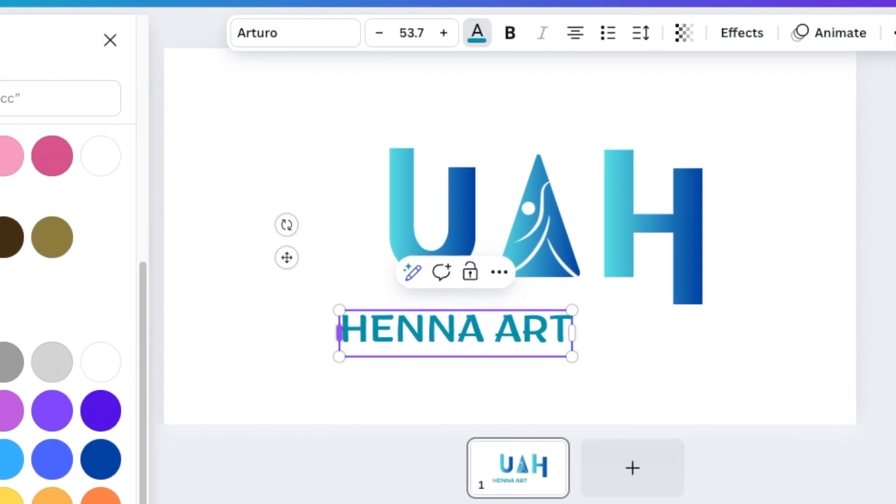
{"action": "type", "text": "S"}
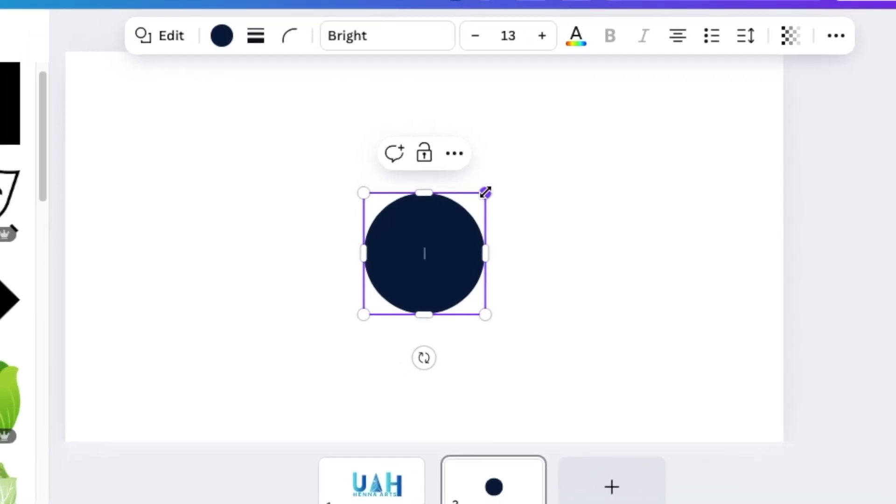
Resize the navy circle head, set limb line thickness and arm length, then shrink the grouped figure
{"action": "left_click_drag", "start_coordinate": [484, 192], "coordinate": [456, 281]}
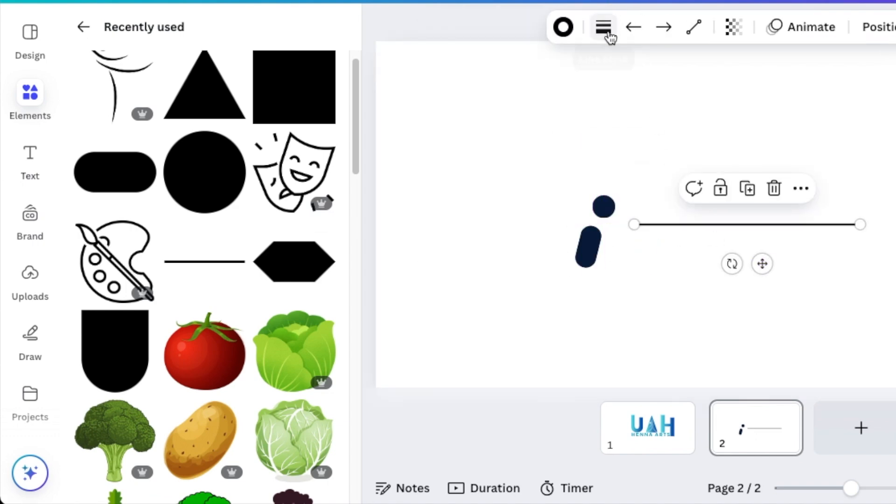
{"action": "left_click", "coordinate": [603, 27]}
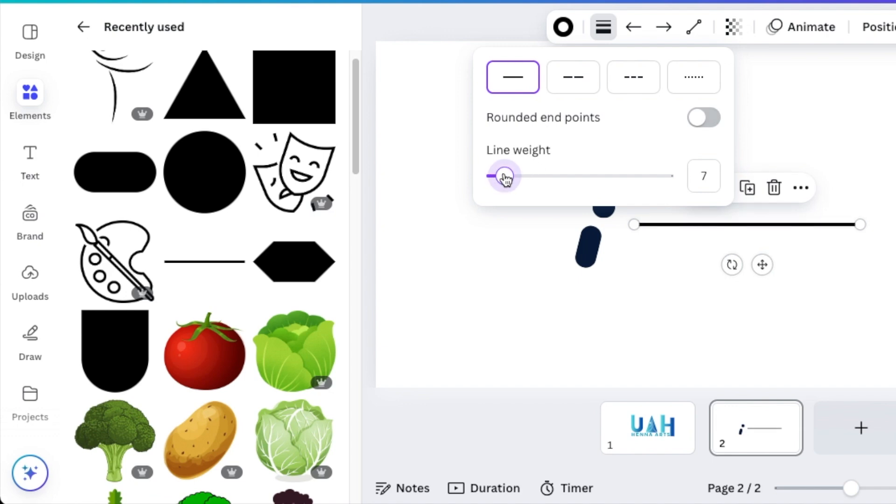
{"action": "left_click_drag", "start_coordinate": [507, 176], "coordinate": [500, 176]}
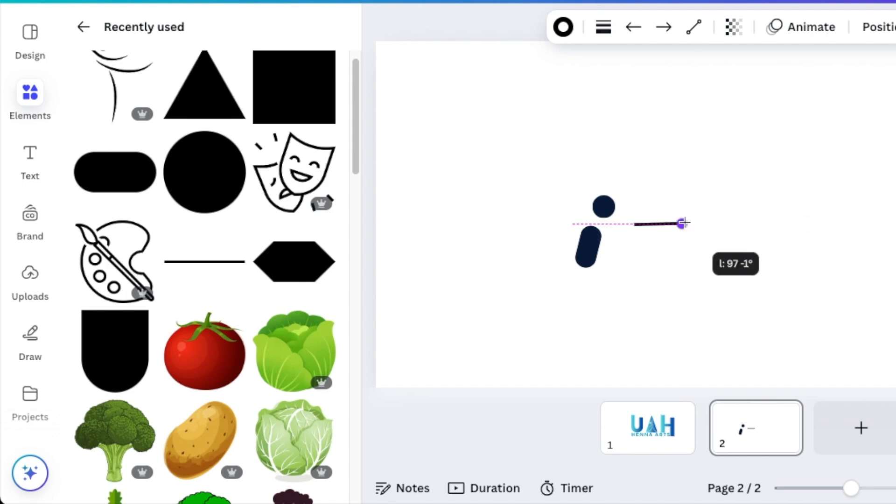
{"action": "left_click_drag", "start_coordinate": [681, 223], "coordinate": [660, 178]}
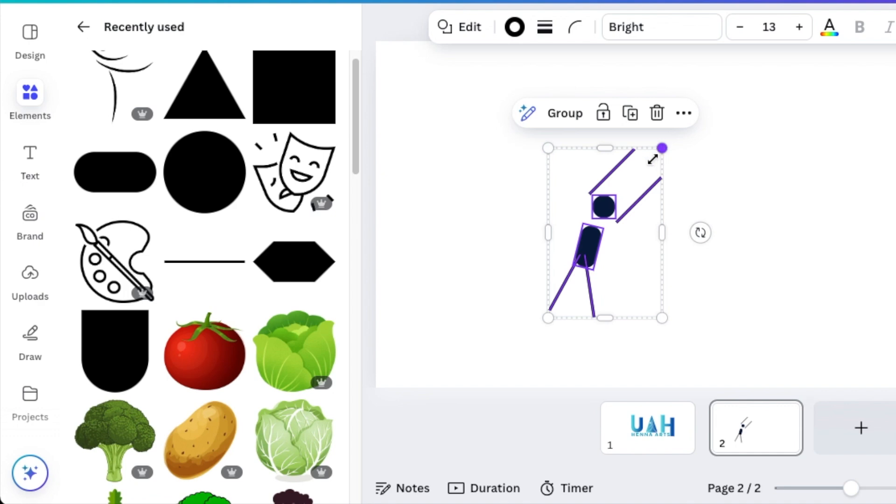
{"action": "left_click_drag", "start_coordinate": [661, 148], "coordinate": [626, 203]}
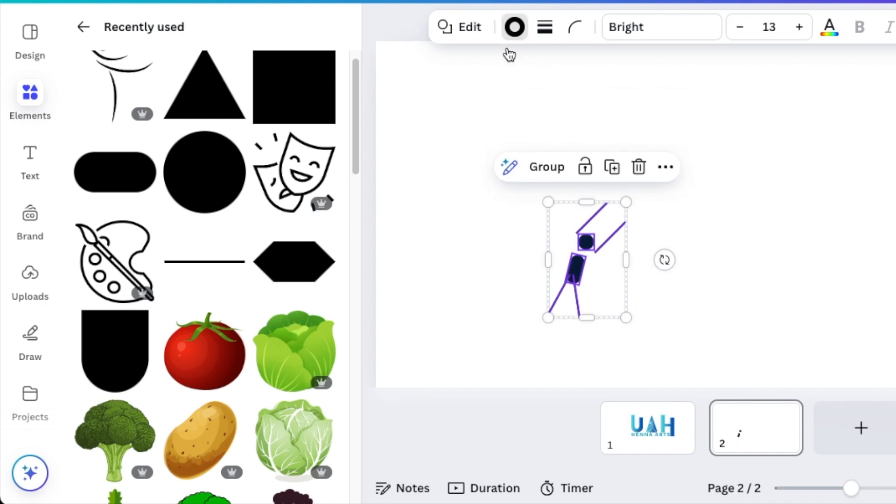
Apply the blue gradient to the stick man's limbs, head and body
{"action": "left_click", "coordinate": [514, 27]}
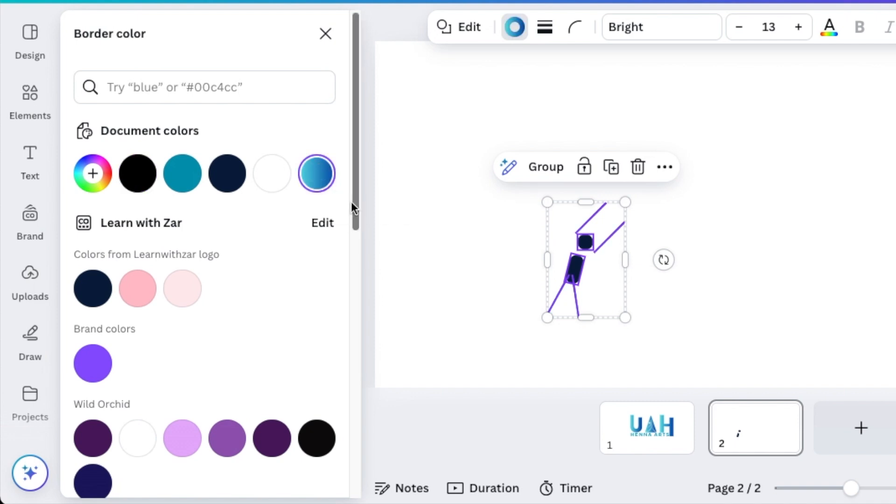
{"action": "mouse_move", "coordinate": [316, 174]}
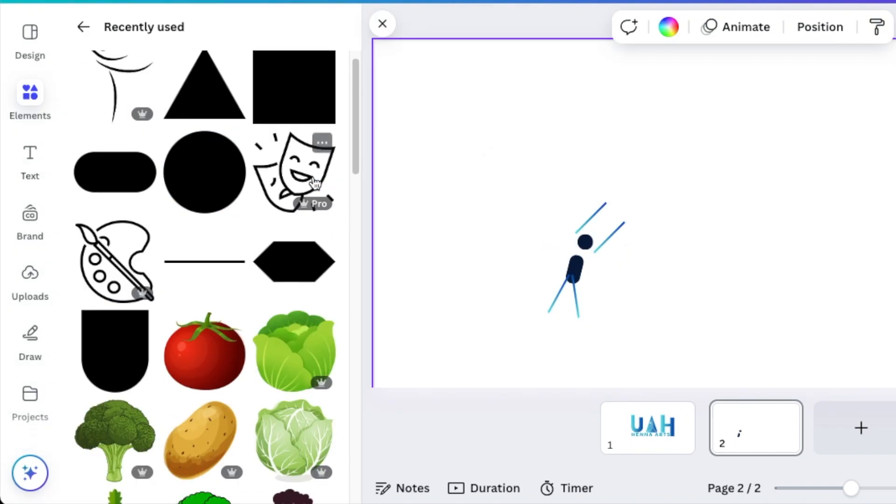
{"action": "left_click", "coordinate": [577, 269]}
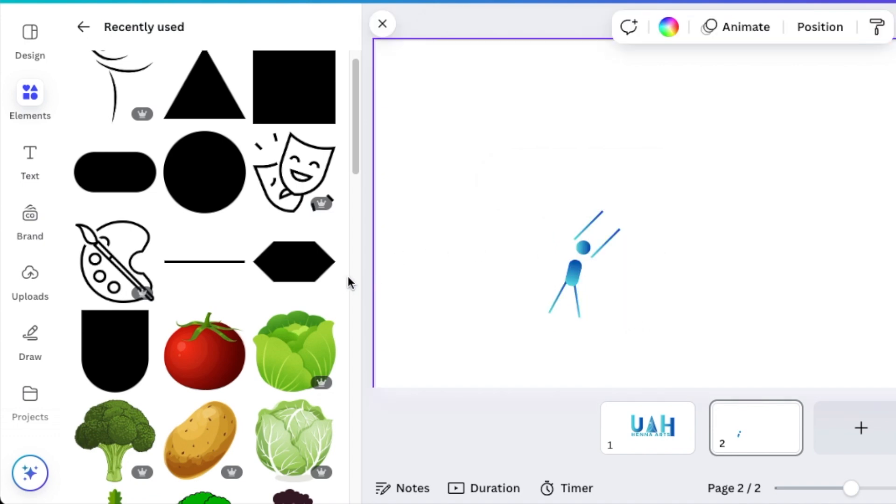
{"action": "mouse_move", "coordinate": [210, 261]}
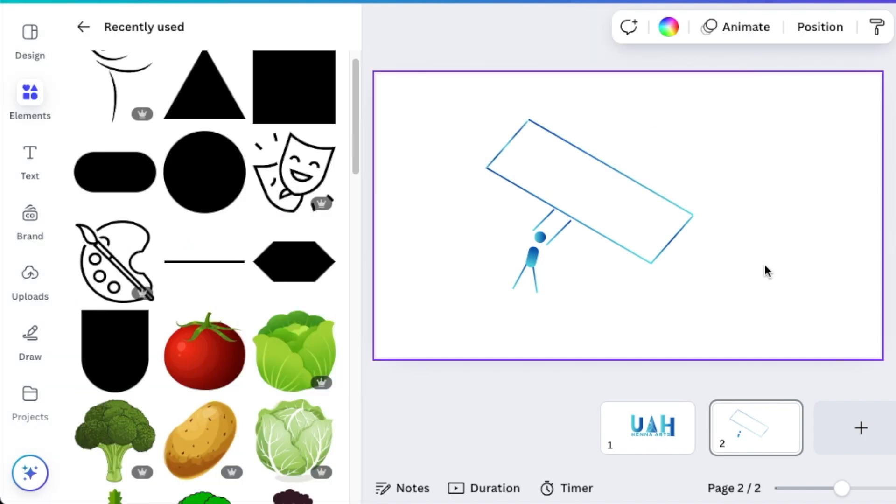
{"action": "mouse_move", "coordinate": [686, 296]}
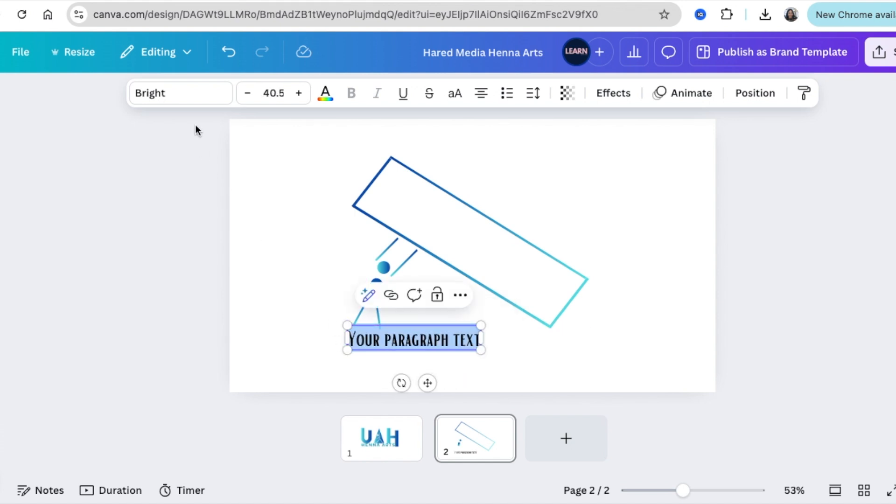
Set letter U in Arturo, enlarge and fit it into the box top, and colour it dark blue
{"action": "left_click", "coordinate": [180, 92]}
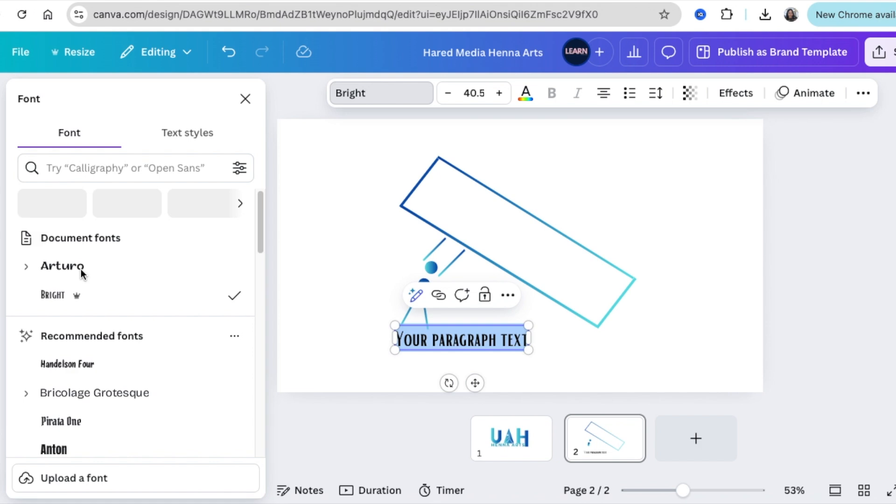
{"action": "left_click", "coordinate": [61, 265]}
{"action": "type", "text": "U"}
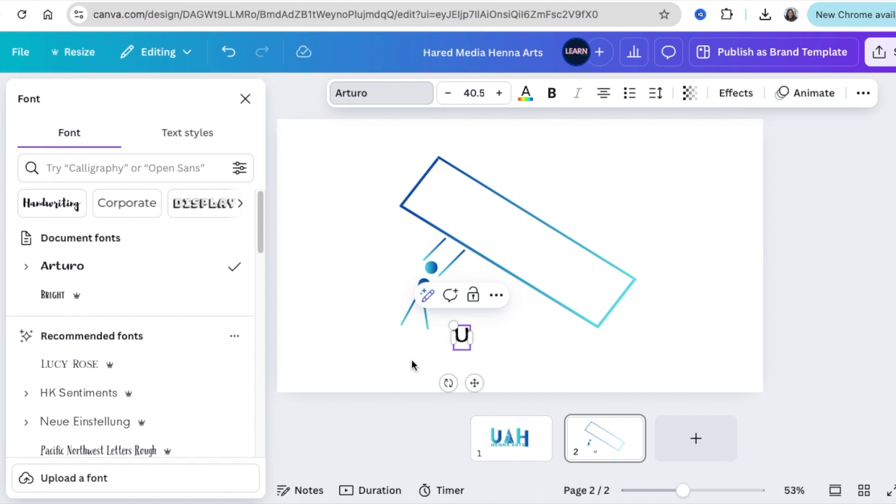
{"action": "left_click_drag", "start_coordinate": [454, 325], "coordinate": [401, 250]}
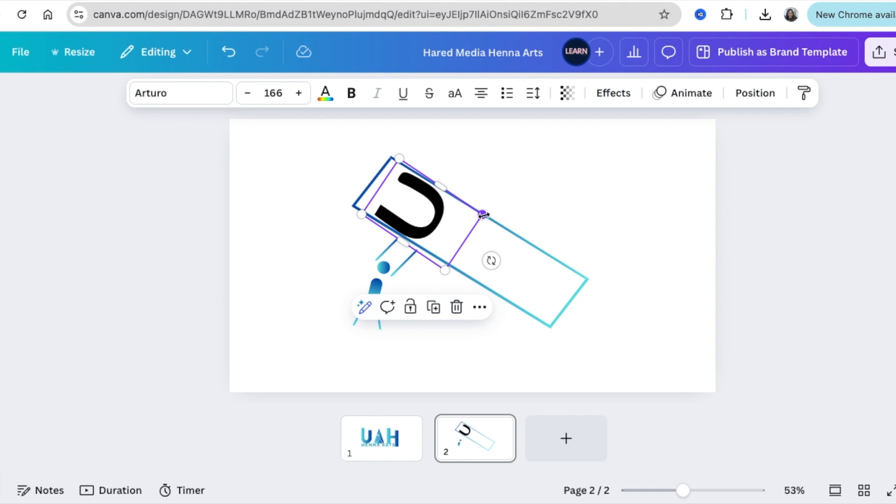
{"action": "left_click_drag", "start_coordinate": [483, 214], "coordinate": [456, 213]}
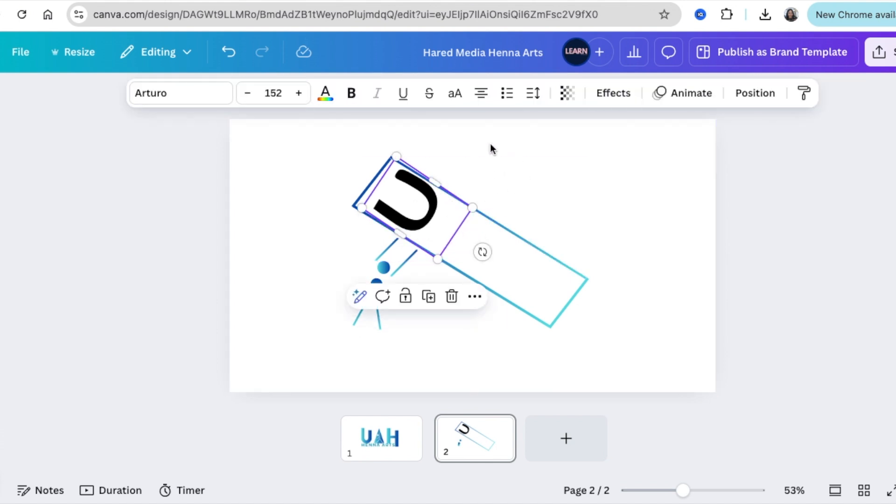
{"action": "left_click", "coordinate": [325, 93]}
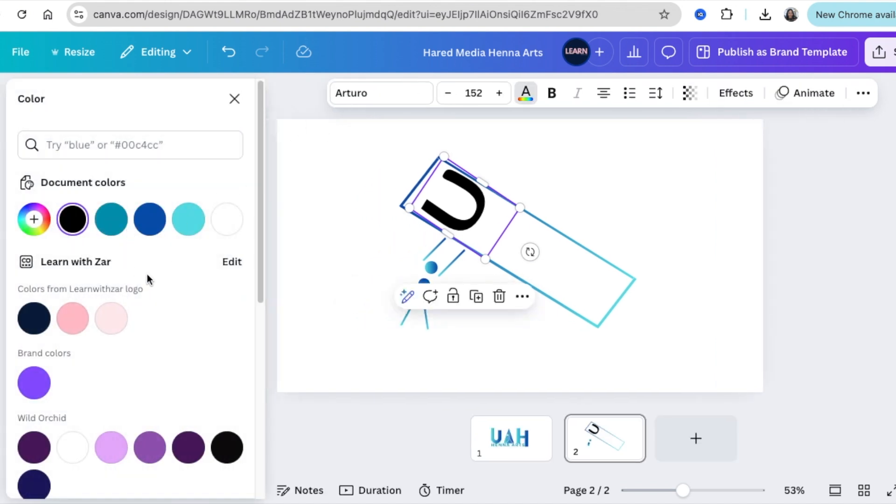
{"action": "left_click", "coordinate": [227, 431]}
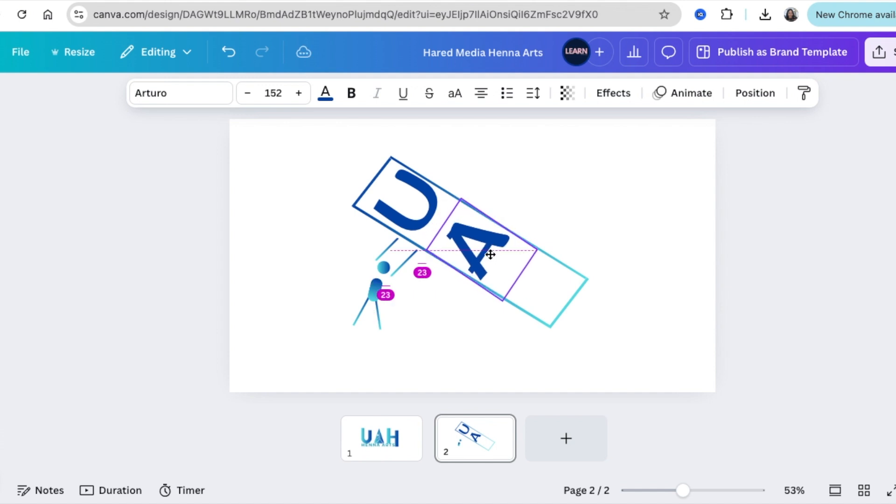
{"action": "left_click", "coordinate": [325, 92]}
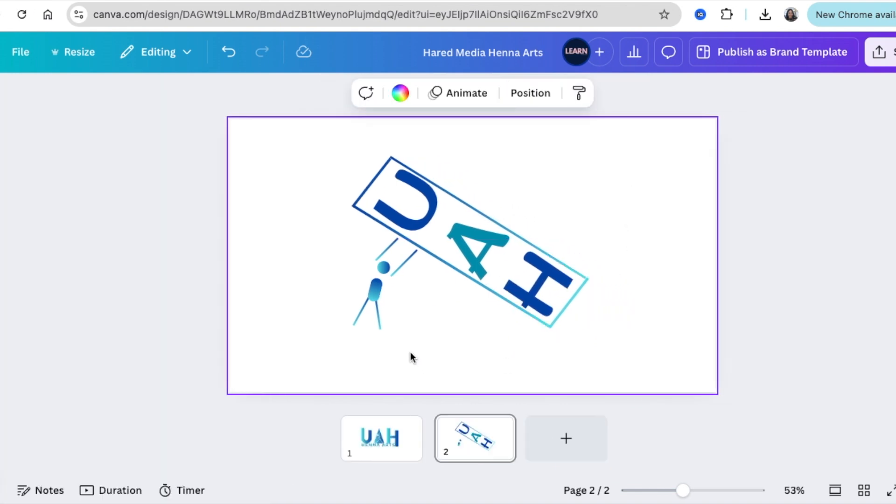
Copy the HENNA ARTS wording from page 1 over to page 2
{"action": "left_click", "coordinate": [381, 439]}
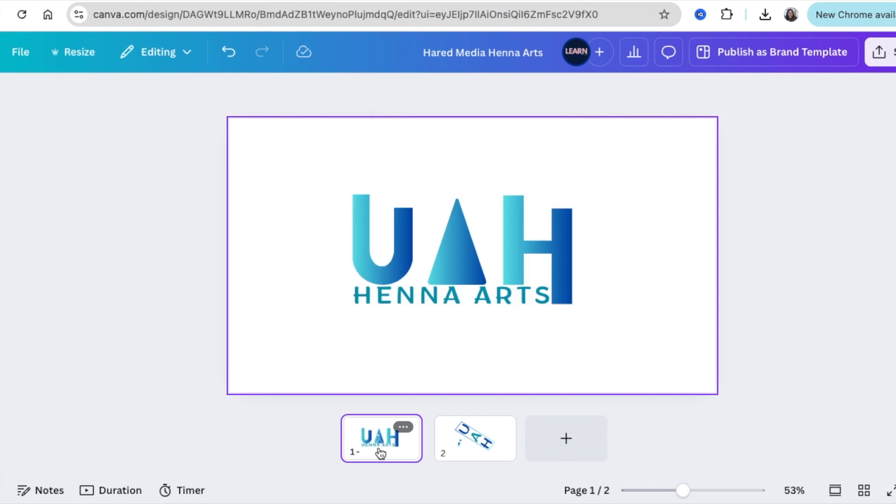
{"action": "left_click", "coordinate": [450, 296]}
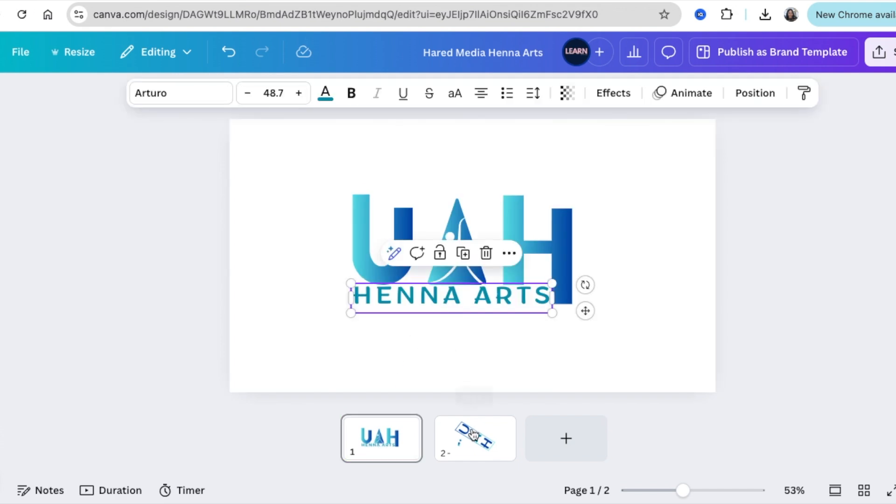
{"action": "left_click", "coordinate": [474, 438]}
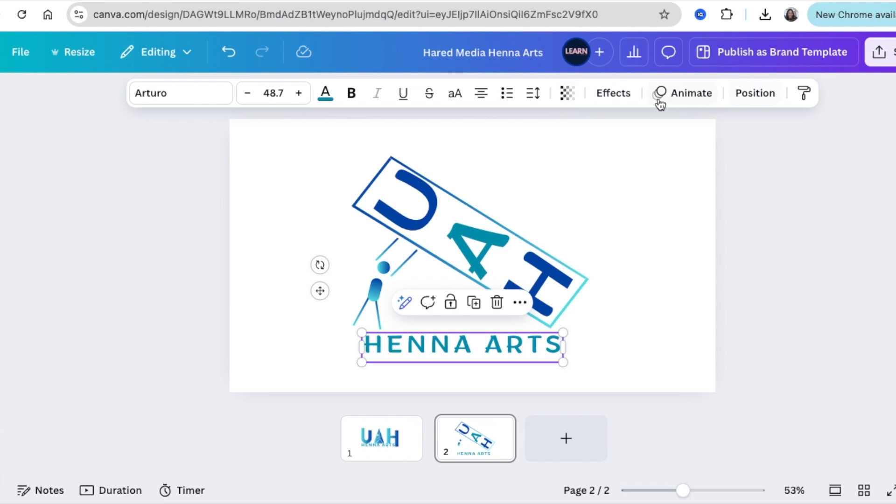
Tighten the HENNA ARTS letter spacing and shrink it to sit under the stick man
{"action": "left_click", "coordinate": [532, 92]}
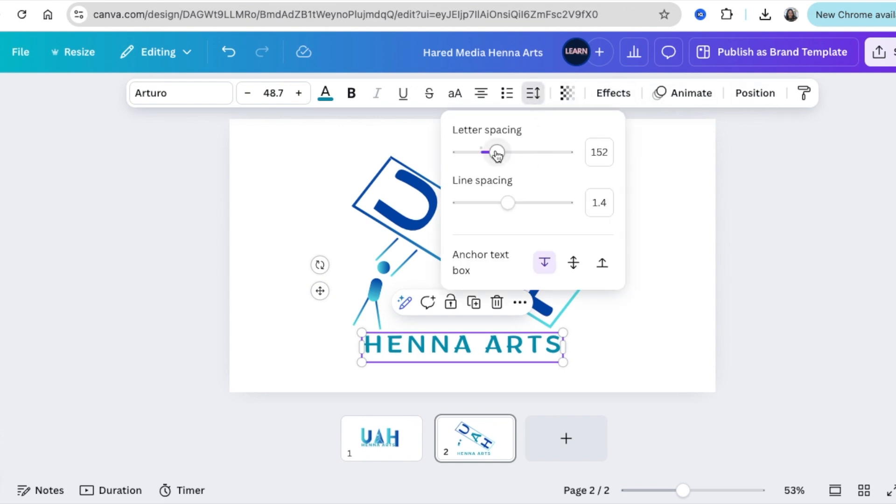
{"action": "left_click_drag", "start_coordinate": [496, 151], "coordinate": [479, 152]}
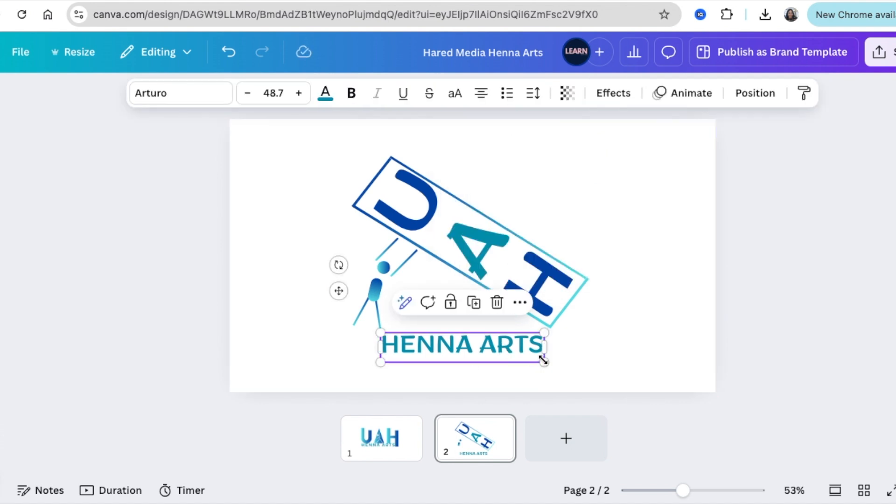
{"action": "left_click_drag", "start_coordinate": [543, 362], "coordinate": [527, 341]}
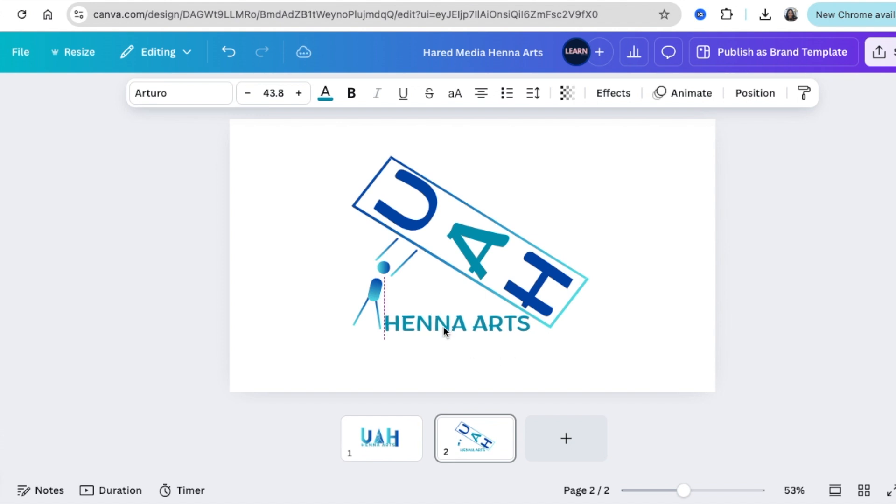
{"action": "left_click", "coordinate": [654, 359]}
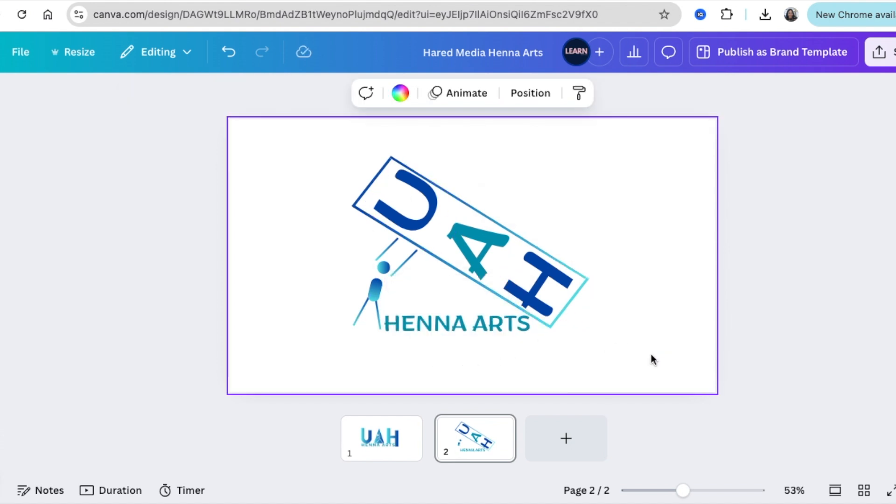
{"action": "left_click", "coordinate": [454, 324]}
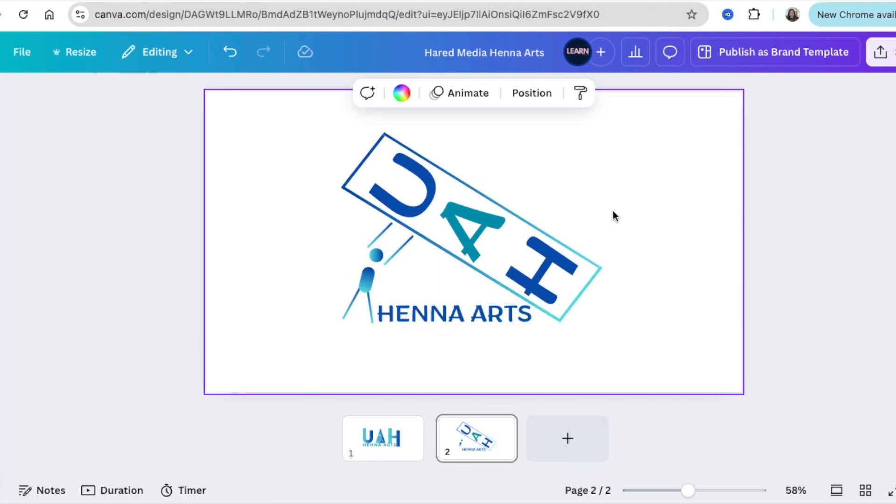
Download page 2 of the Canva logo as a PNG
{"action": "left_click", "coordinate": [882, 51]}
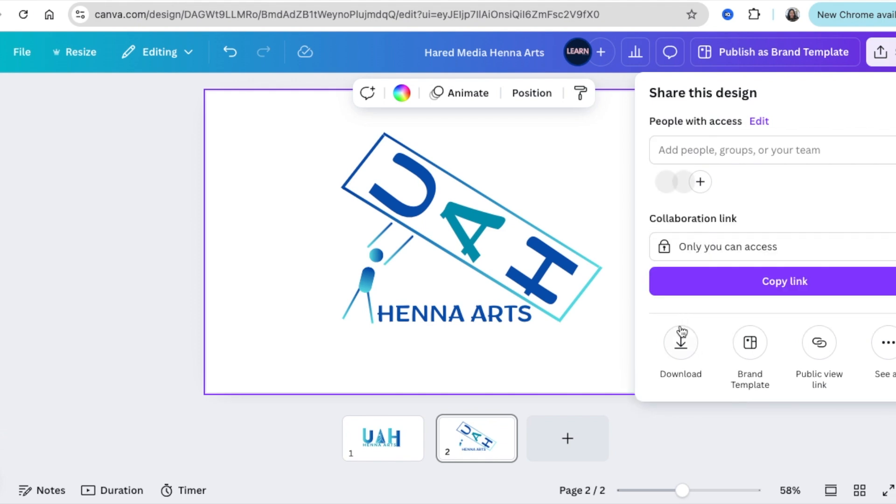
{"action": "left_click", "coordinate": [680, 343]}
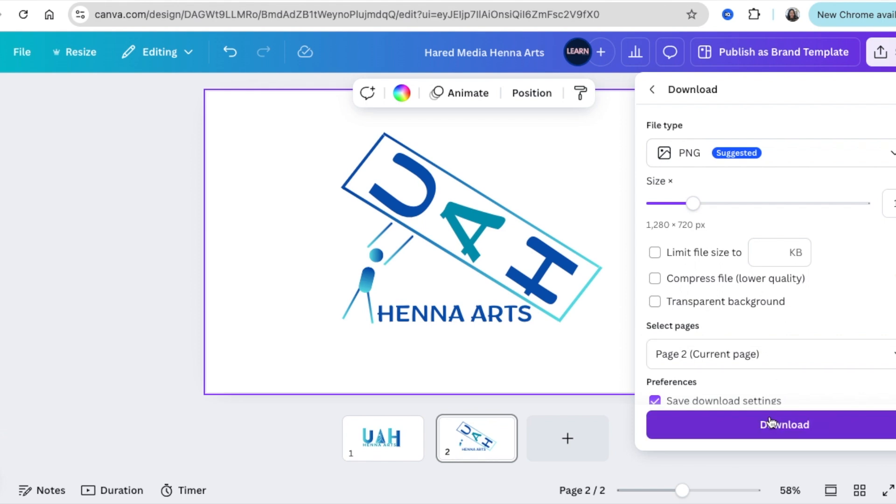
{"action": "left_click", "coordinate": [784, 425]}
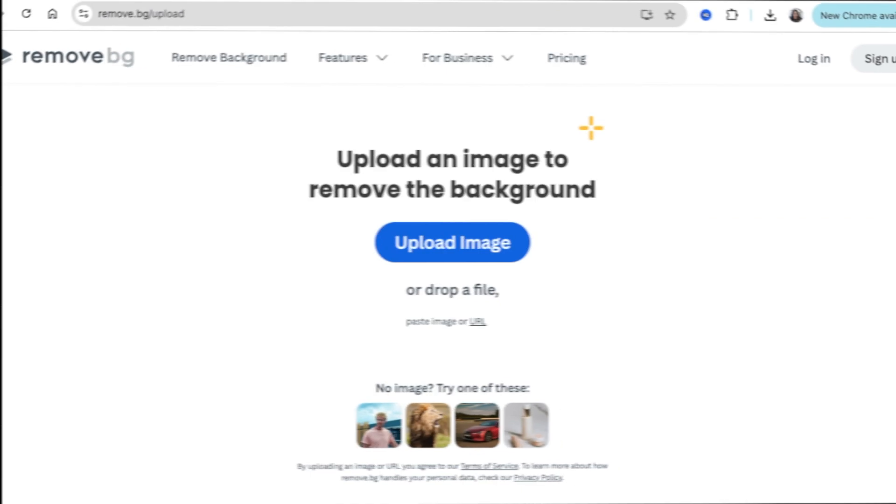
Upload the downloaded logo PNG to remove.bg for background removal
{"action": "left_click", "coordinate": [767, 15]}
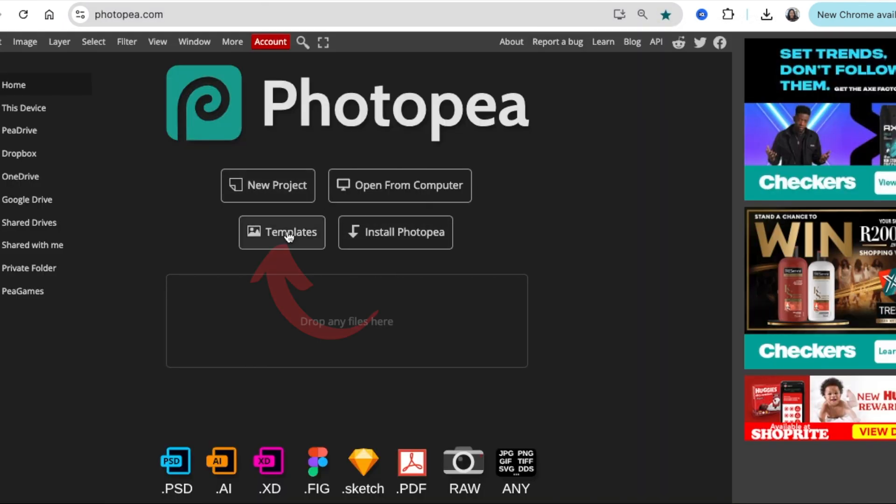
Open the Black Wall 3D Logo Mockup from Photopea's templates
{"action": "left_click", "coordinate": [281, 232]}
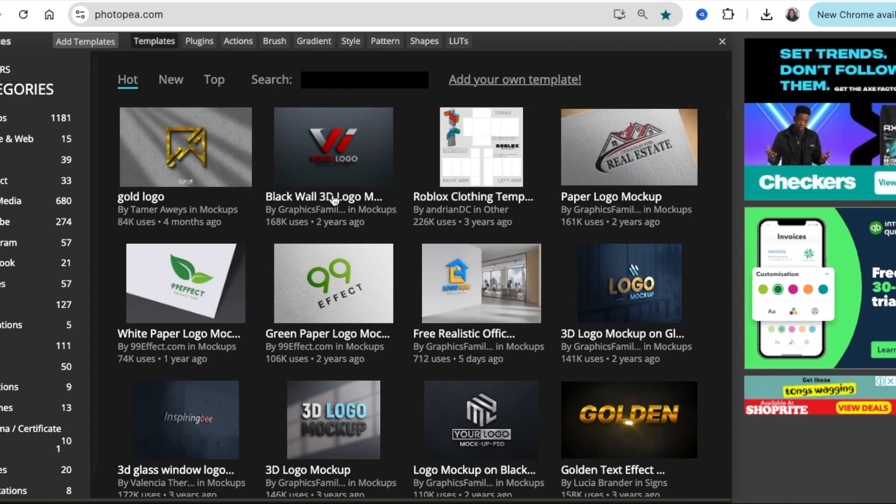
{"action": "left_click", "coordinate": [333, 147]}
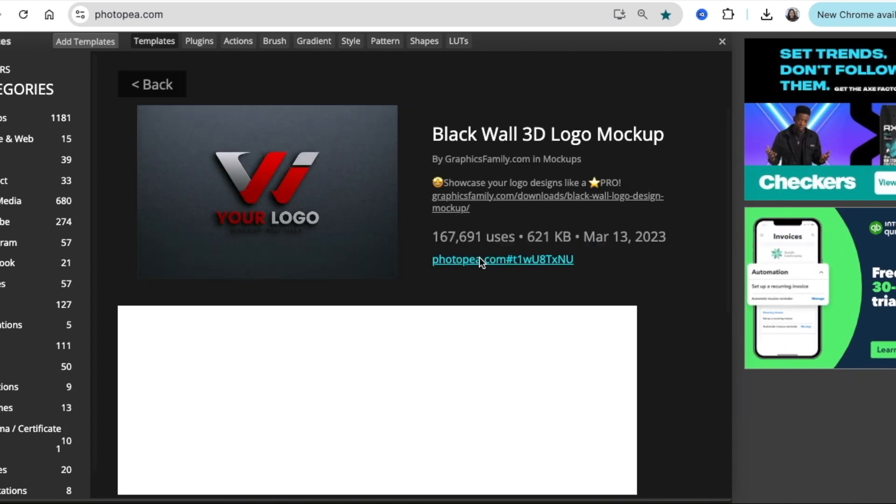
{"action": "left_click", "coordinate": [502, 259]}
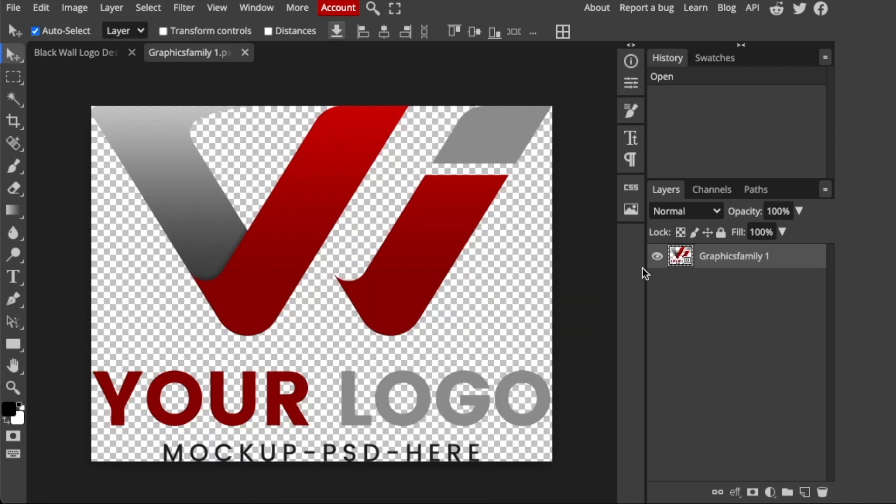
Place the UAH Henna Arts logo into the mockup's placeholder and save it
{"action": "left_click", "coordinate": [657, 255]}
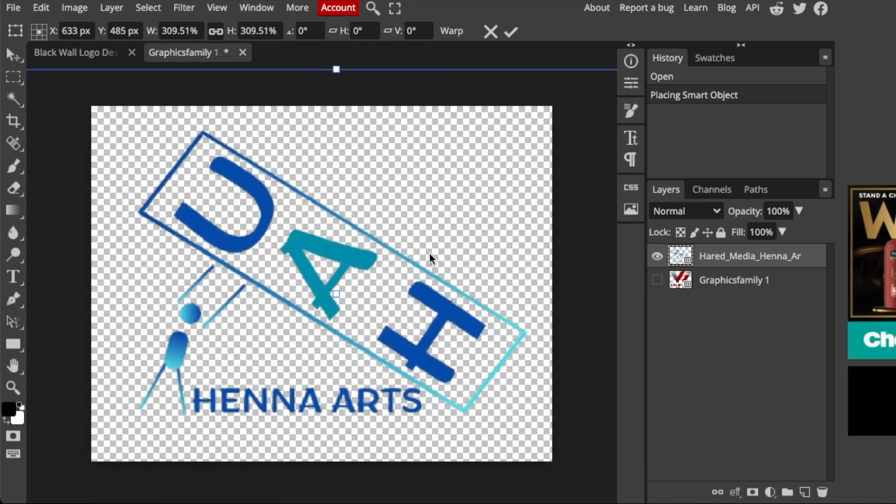
{"action": "key", "text": "ctrl+s"}
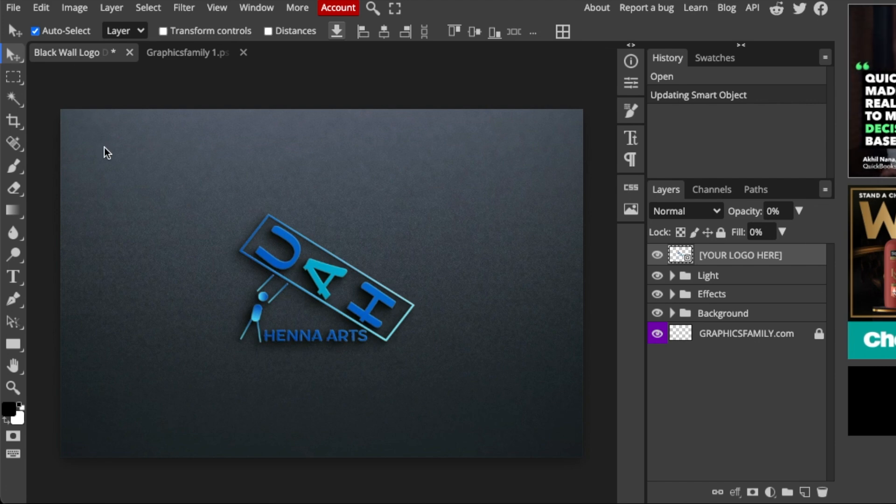
{"action": "mouse_move", "coordinate": [173, 311]}
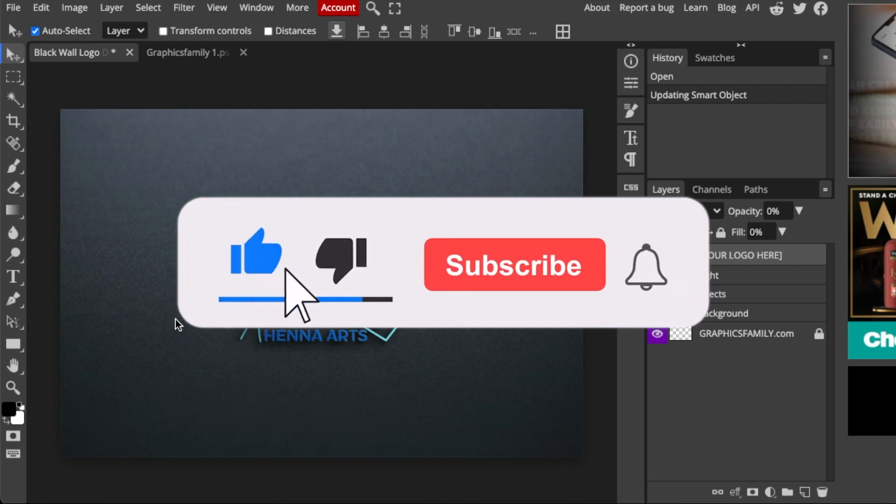
View the Black Wall mockup showing the UAH Henna Arts logo
{"action": "left_click", "coordinate": [514, 265]}
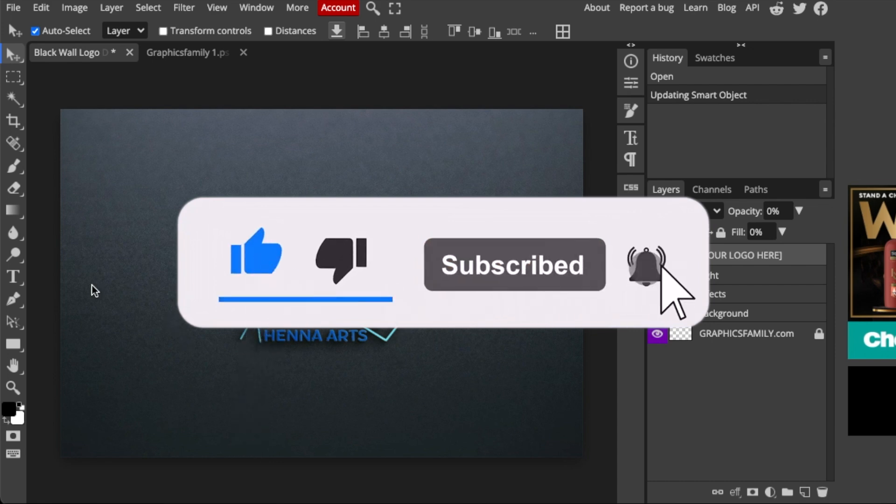